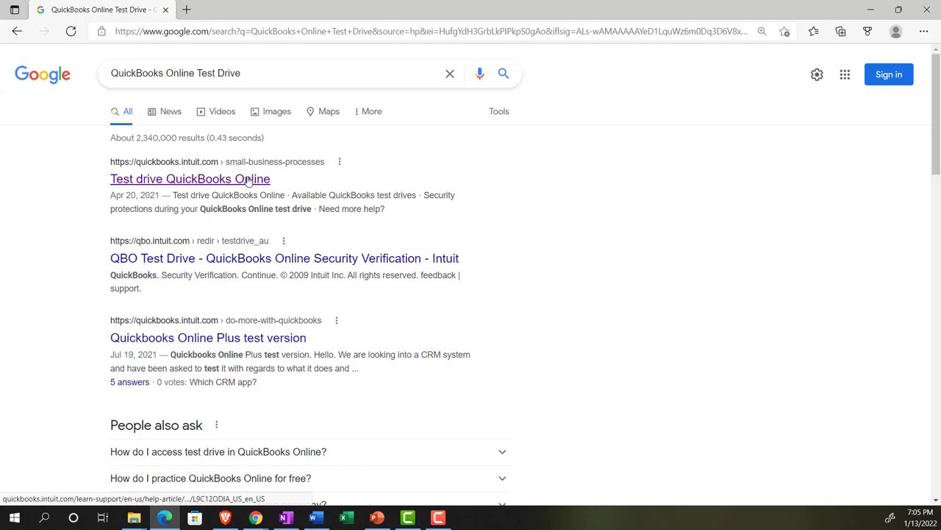
Open the QuickBooks Online test drive result and pass the 'I'm not a robot' verification
click(190, 179)
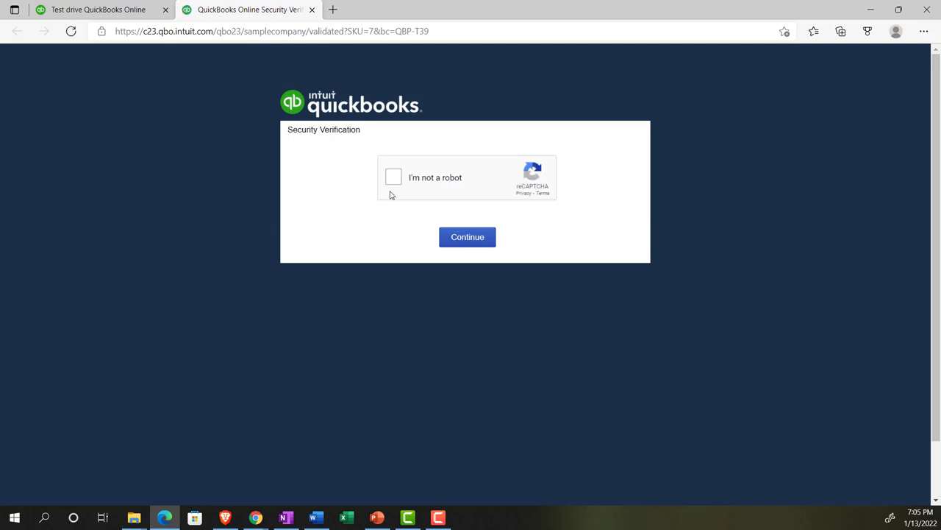
click(467, 235)
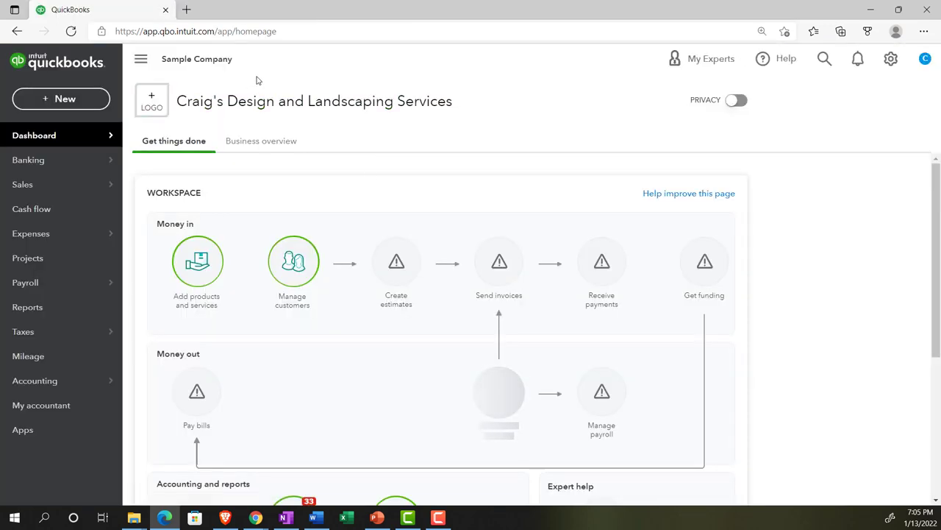
click(761, 31)
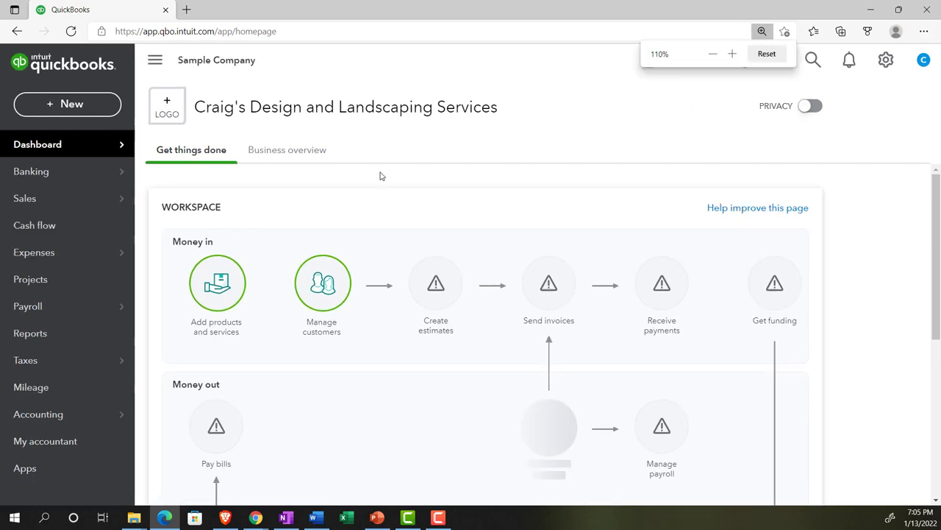
click(732, 53)
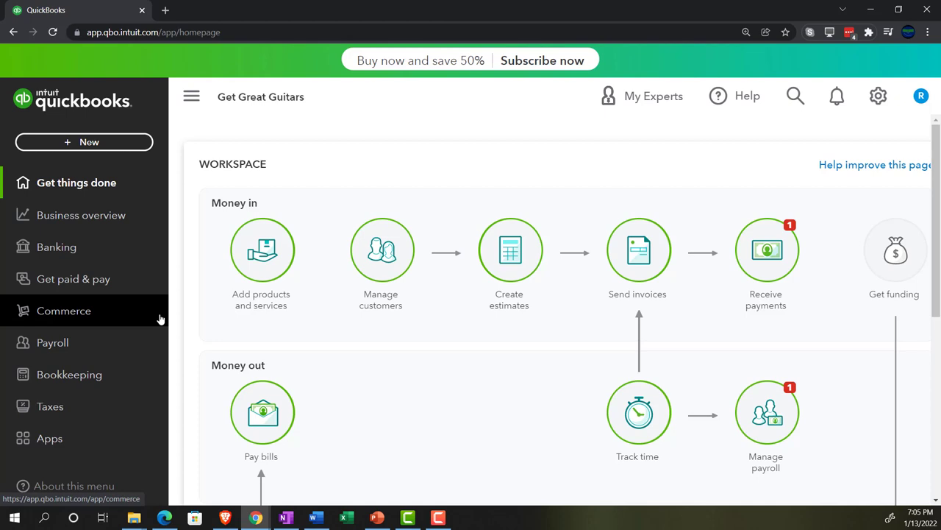
mouse_move(164, 518)
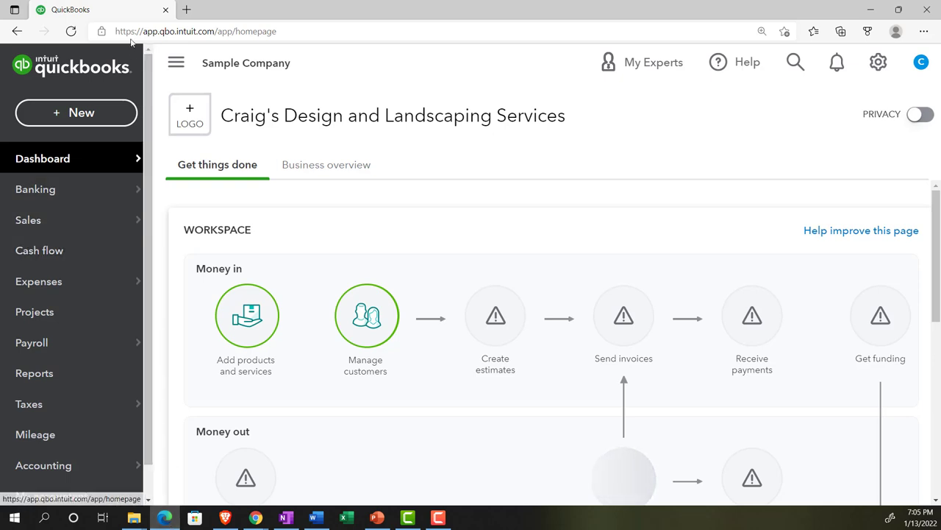
Switch to the browser window holding the Get Great Guitars QuickBooks company
right_click(96, 9)
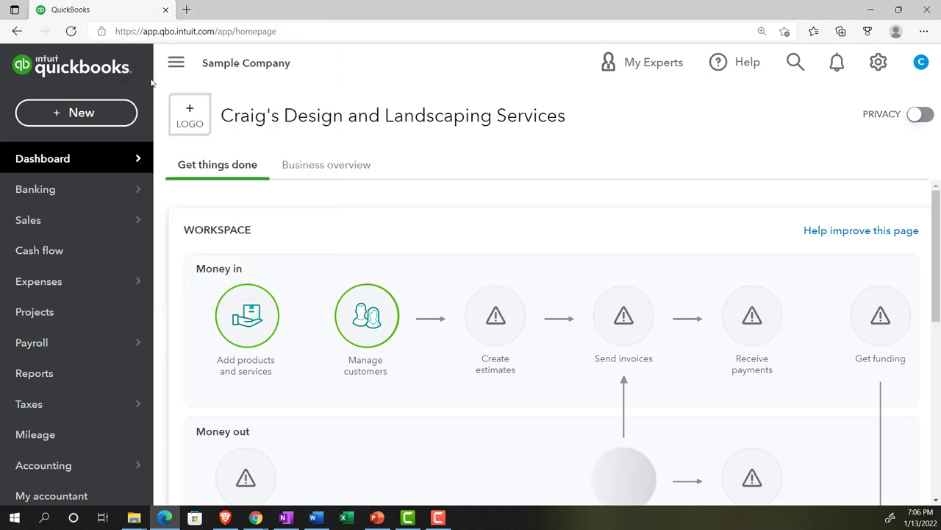
click(186, 9)
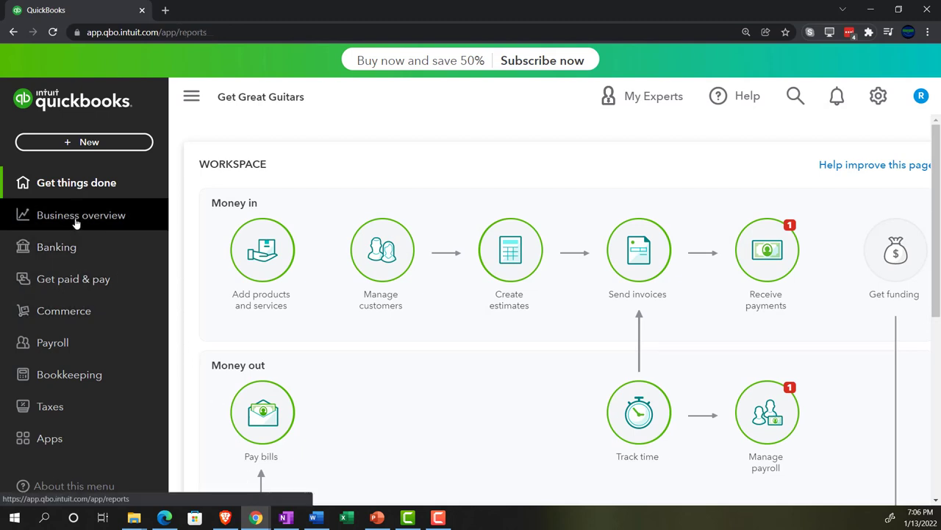
Go to the Get Great Guitars Reports page and show the gear settings menu
click(81, 215)
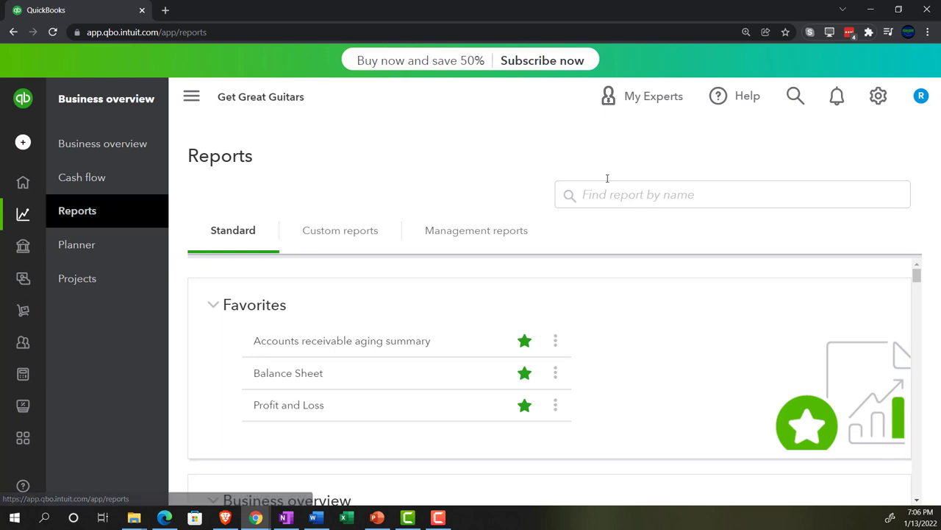
click(878, 95)
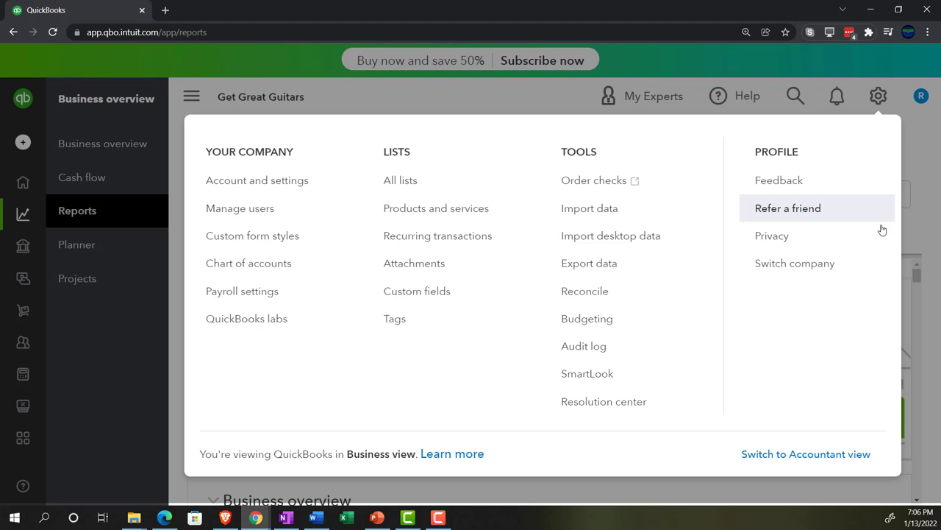
mouse_move(806, 453)
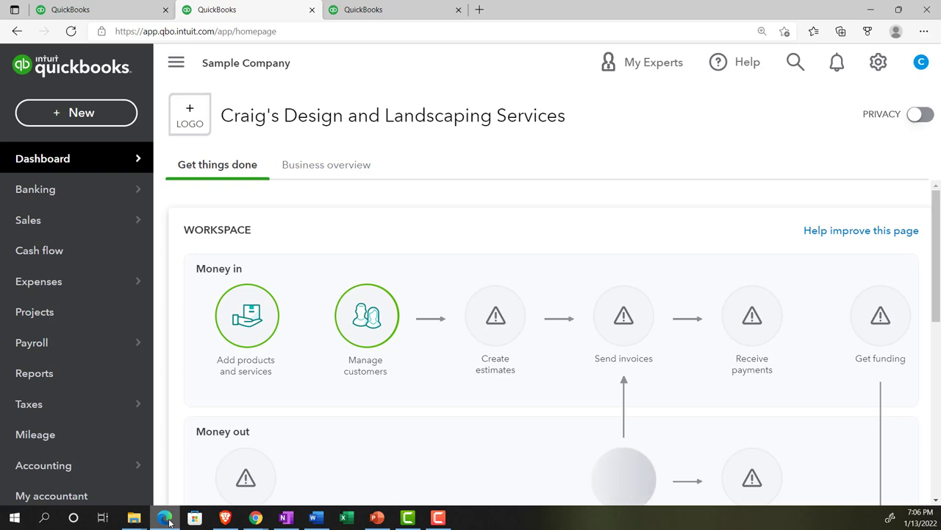
mouse_move(243, 87)
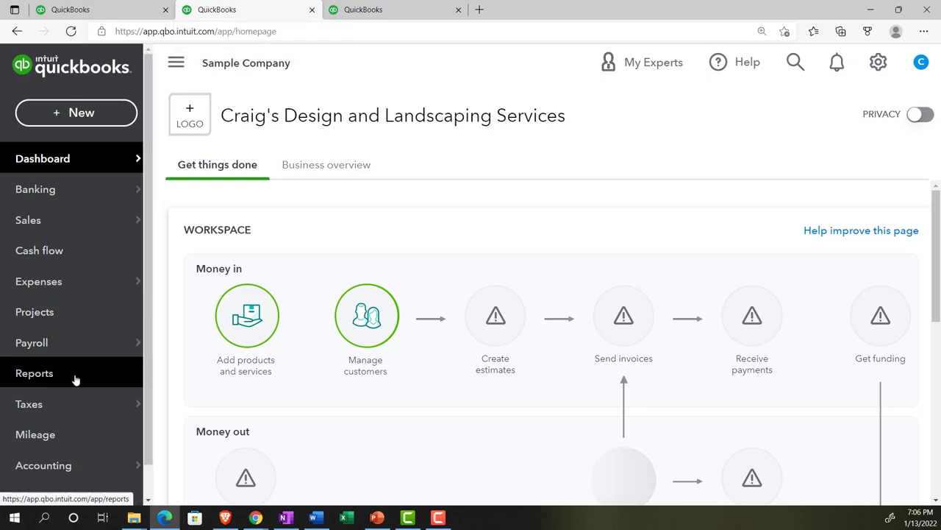
Reach the sample company's Reports page with its Standard reports list
click(34, 374)
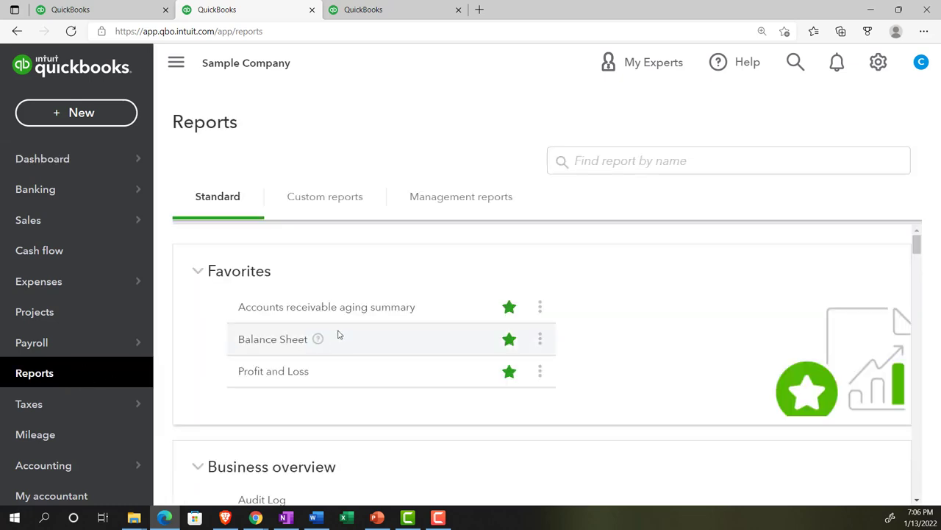
click(272, 338)
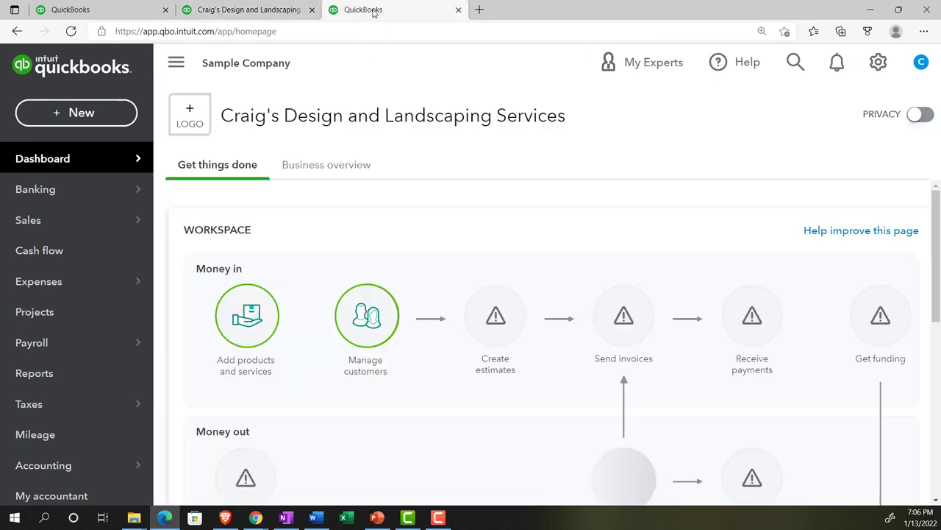
click(35, 373)
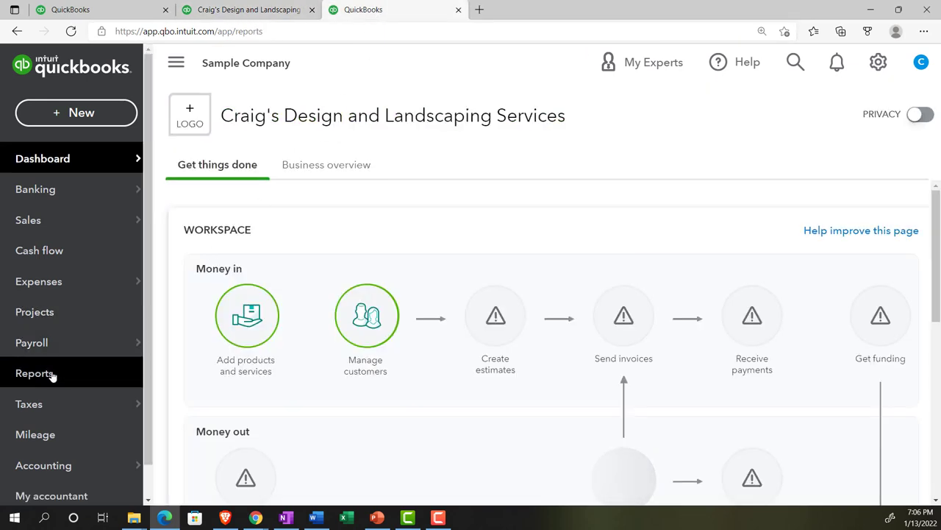
click(34, 373)
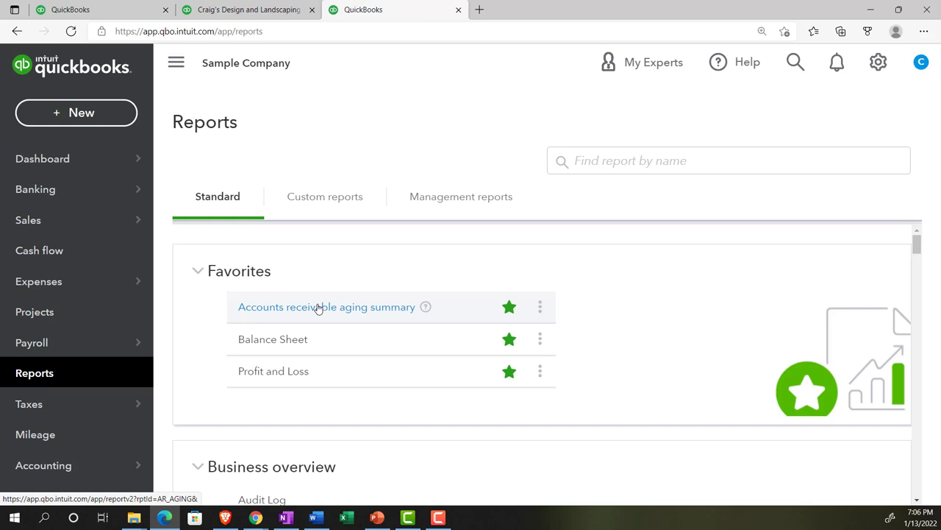
Browse through the Business overview and Profit and Loss report listings and return to Favorites
scroll(down, 3)
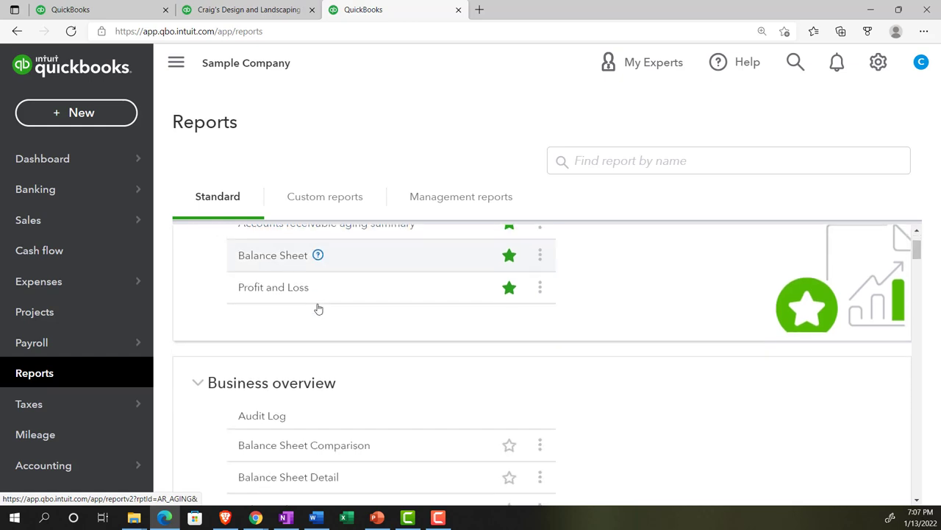
scroll(down, 3)
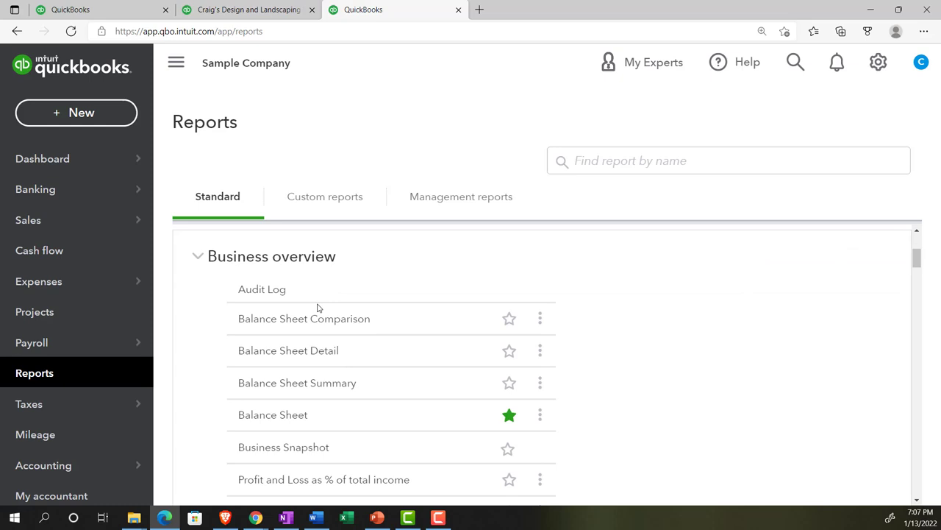
mouse_move(303, 318)
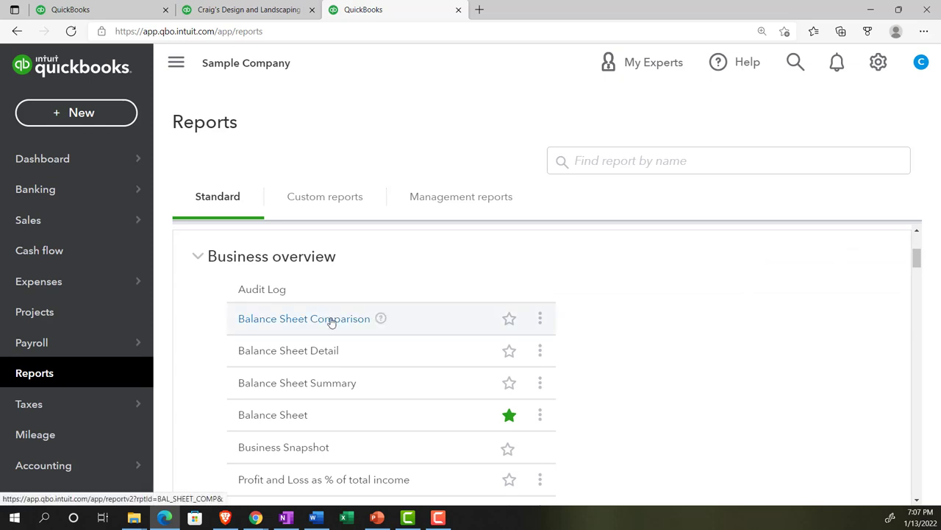
mouse_move(329, 350)
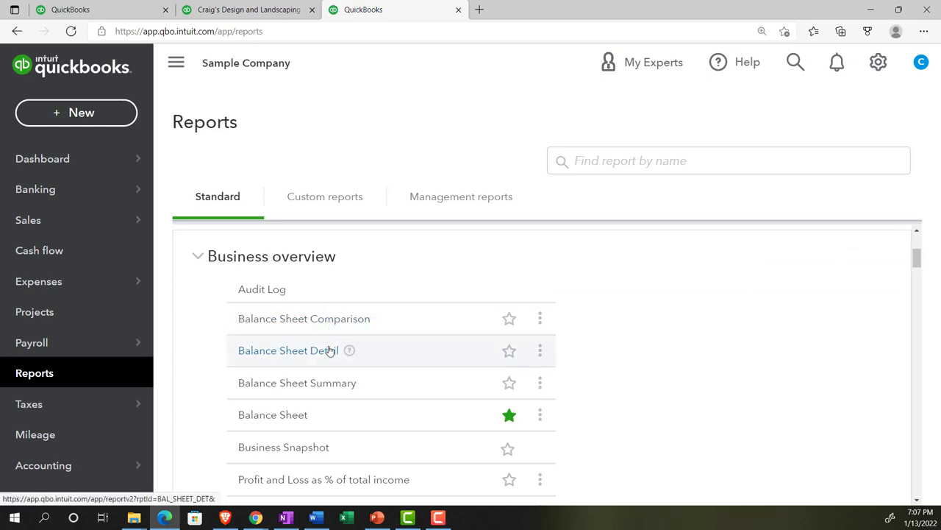
scroll(down, 3)
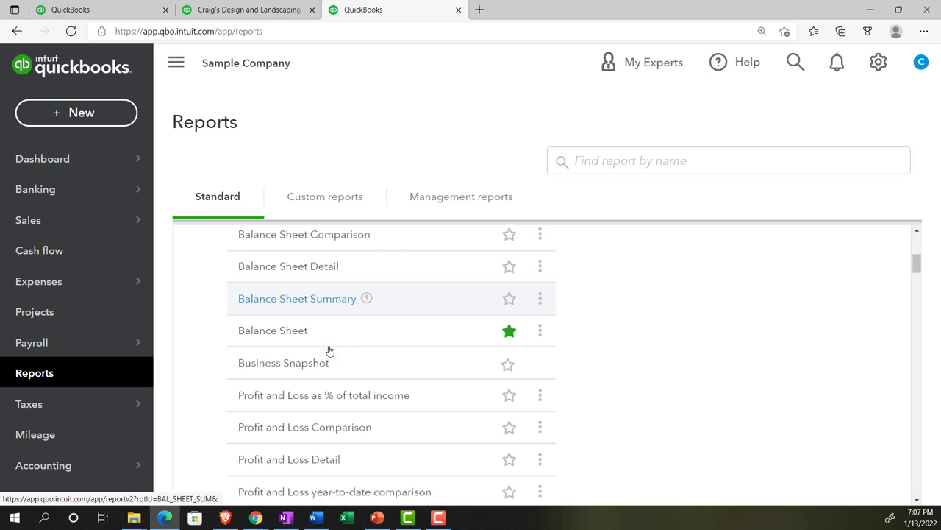
scroll(down, 3)
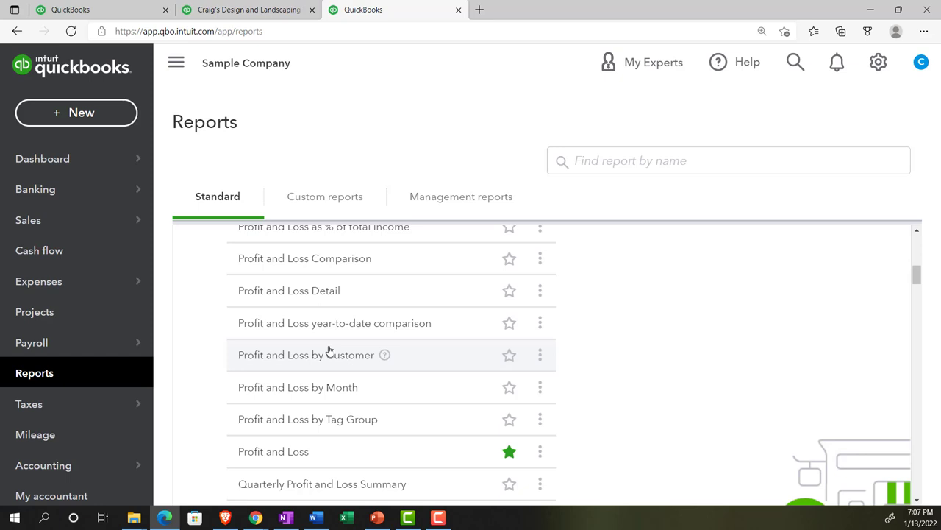
scroll(up, 3)
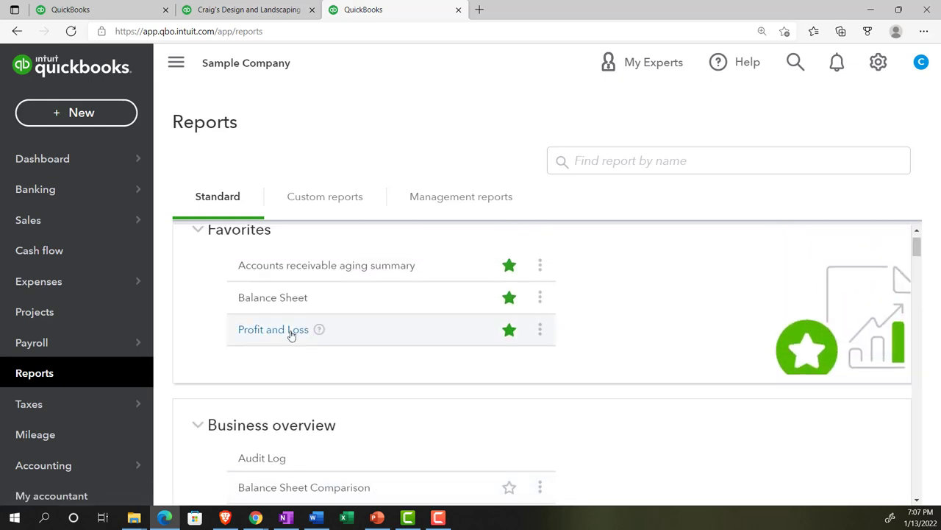
mouse_move(274, 329)
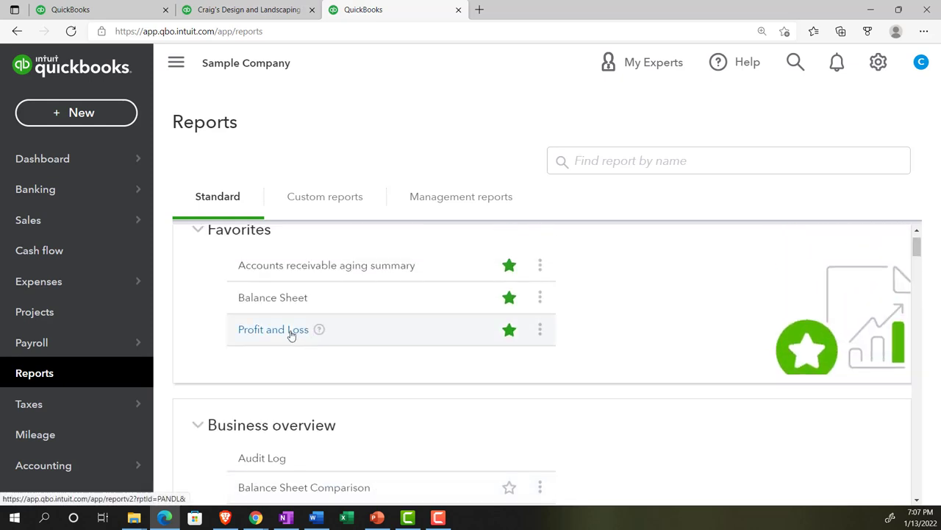
Run Profit and Loss for 01/01/2021–12/31/2021 and collapse the left navigation menu
click(273, 330)
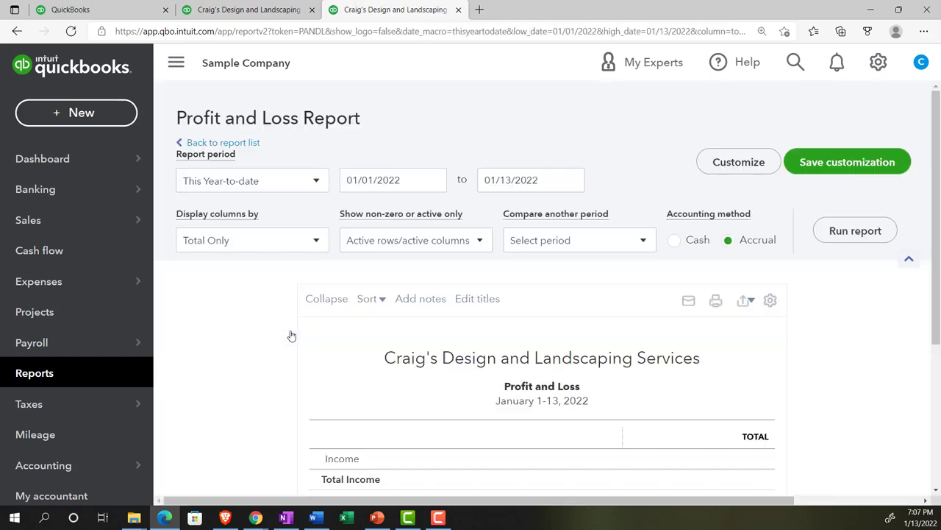
click(393, 179)
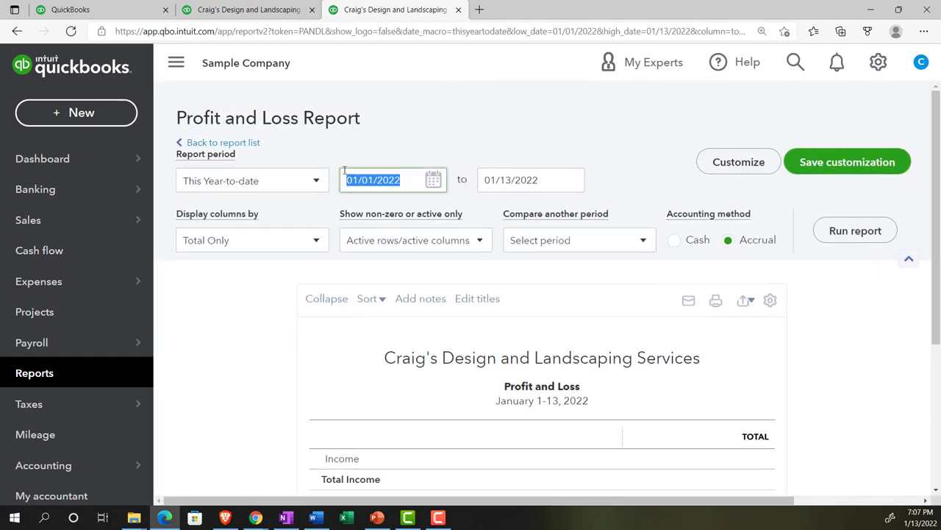
text(01012)
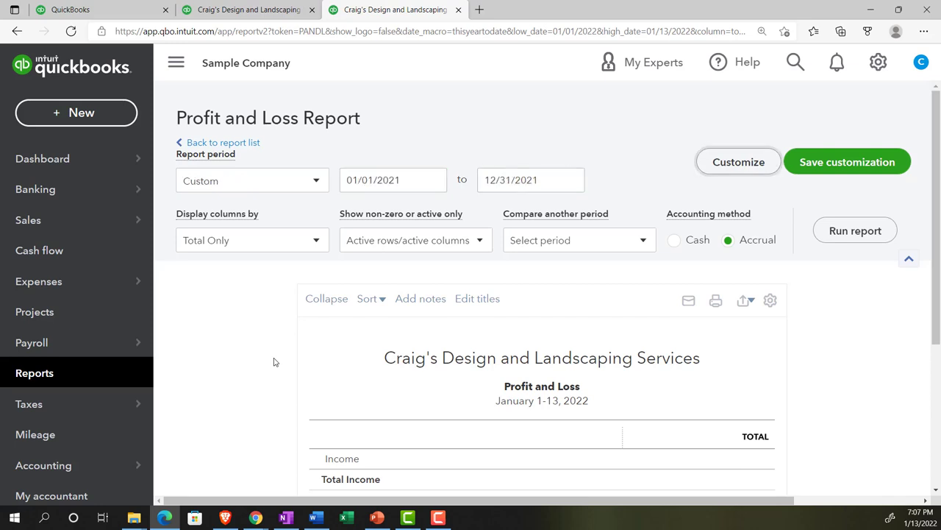
click(855, 230)
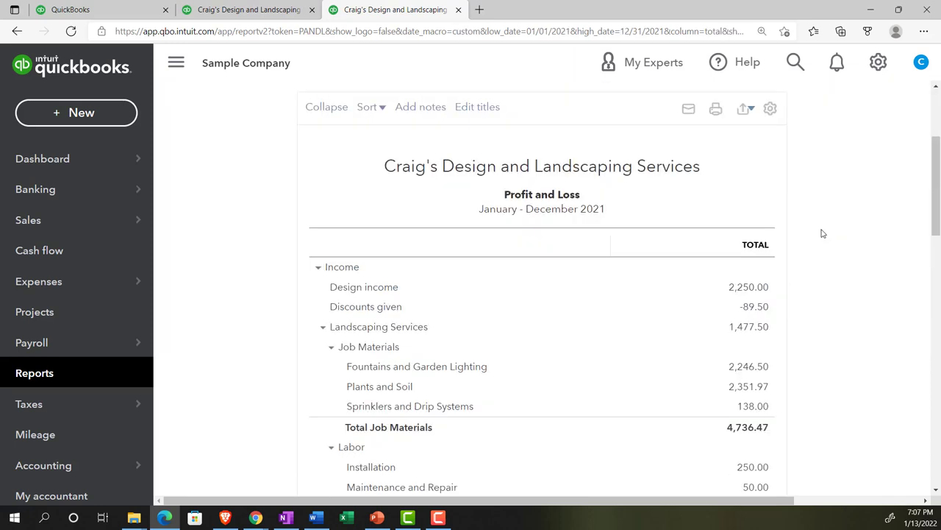
click(176, 62)
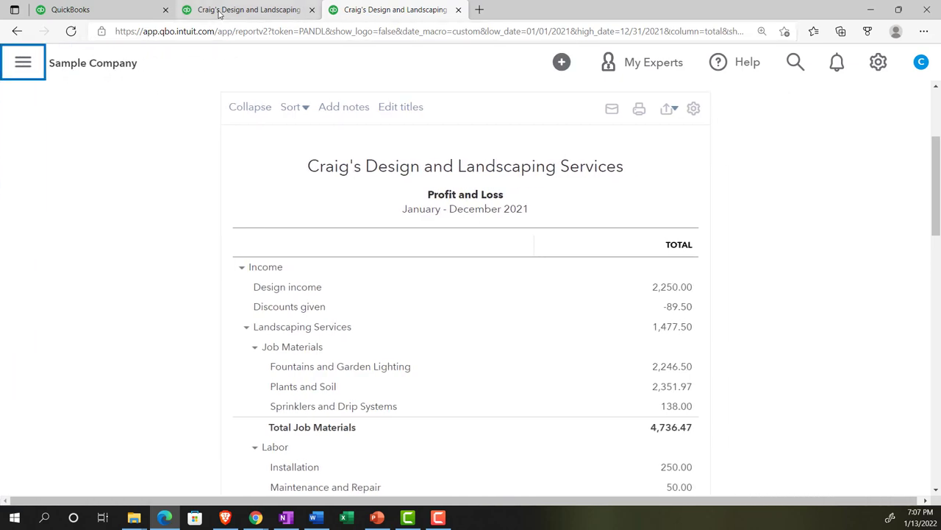
Run the Balance Sheet for 01/01/2021 through 12/31/2021
click(23, 62)
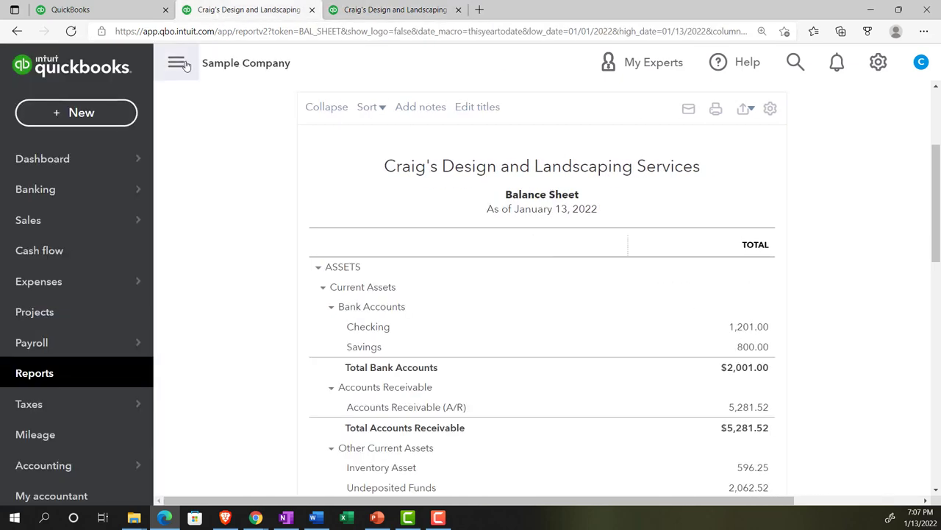
click(176, 62)
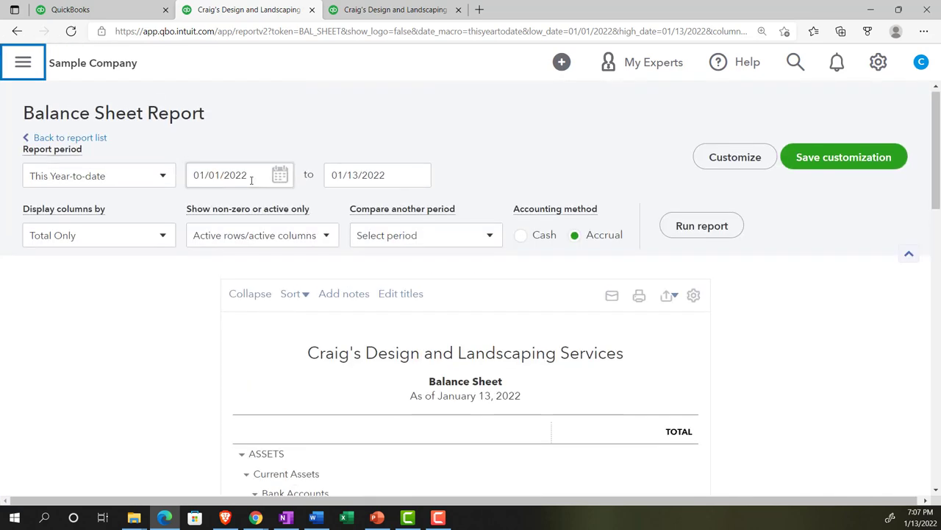
click(228, 175)
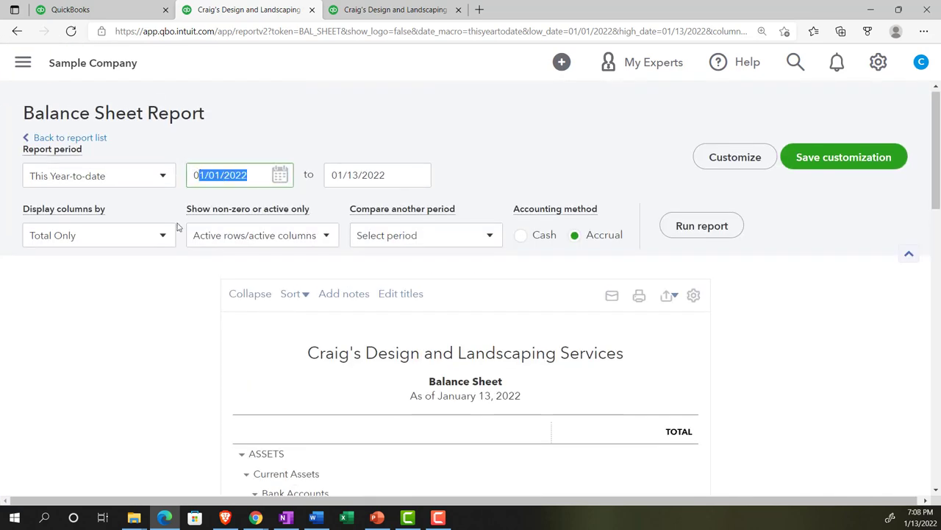
text(0101)
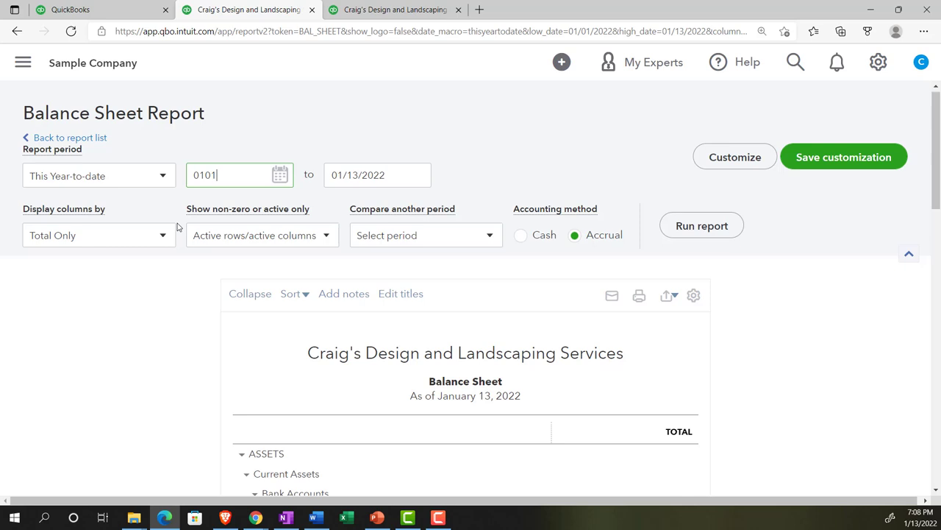
text(123121)
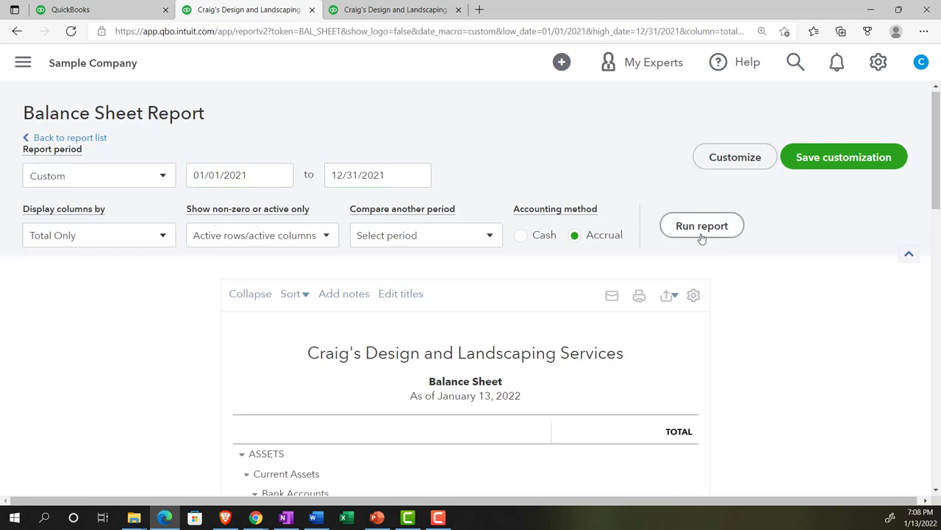
click(701, 227)
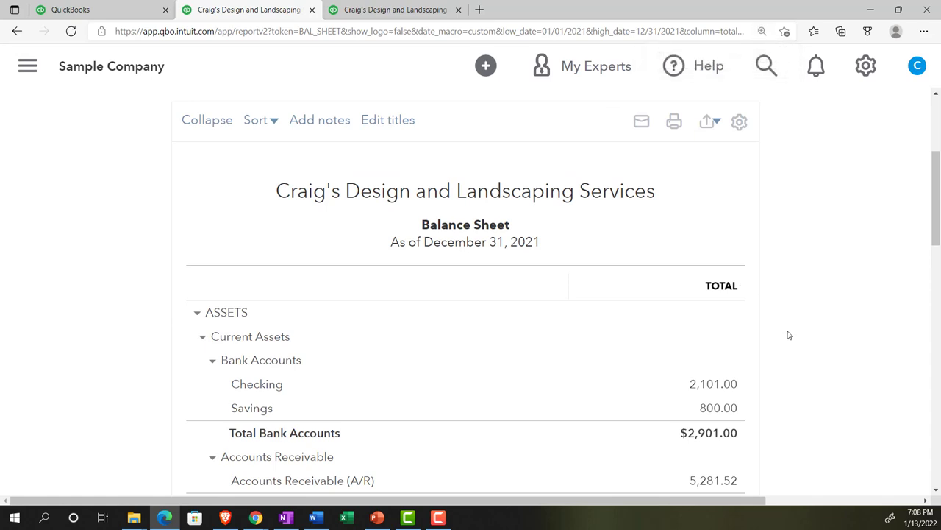
scroll(down, 3)
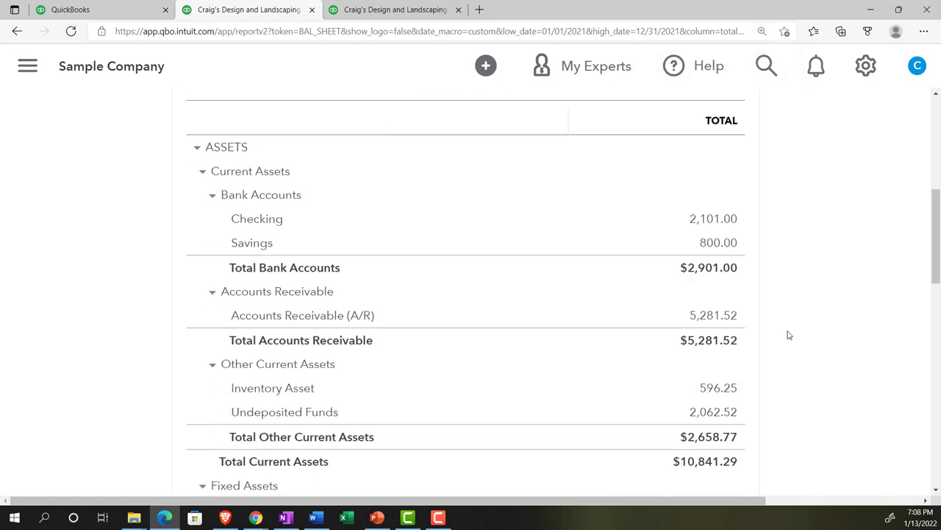
scroll(down, 3)
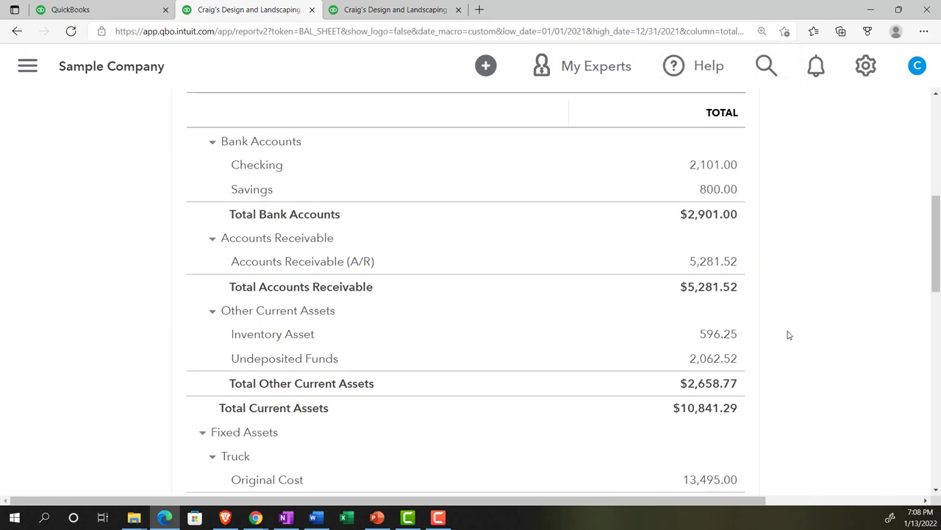
scroll(down, 3)
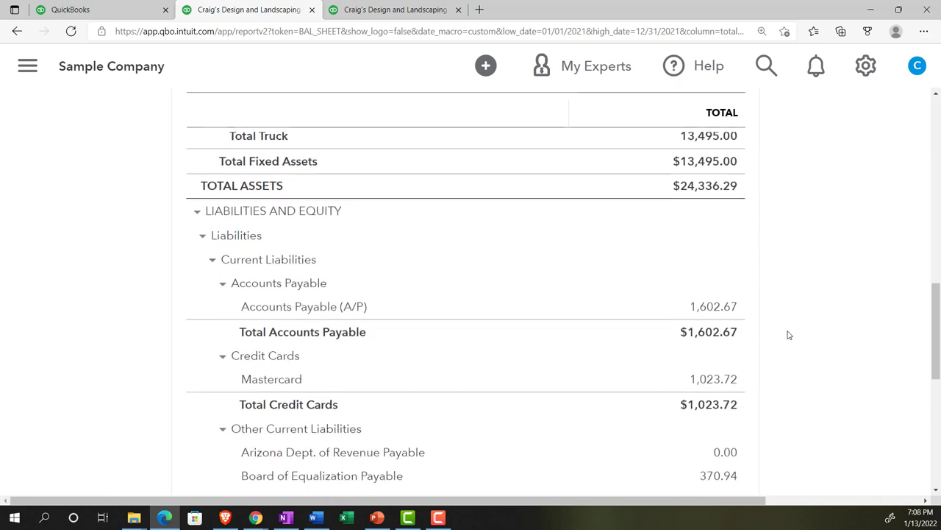
scroll(down, 3)
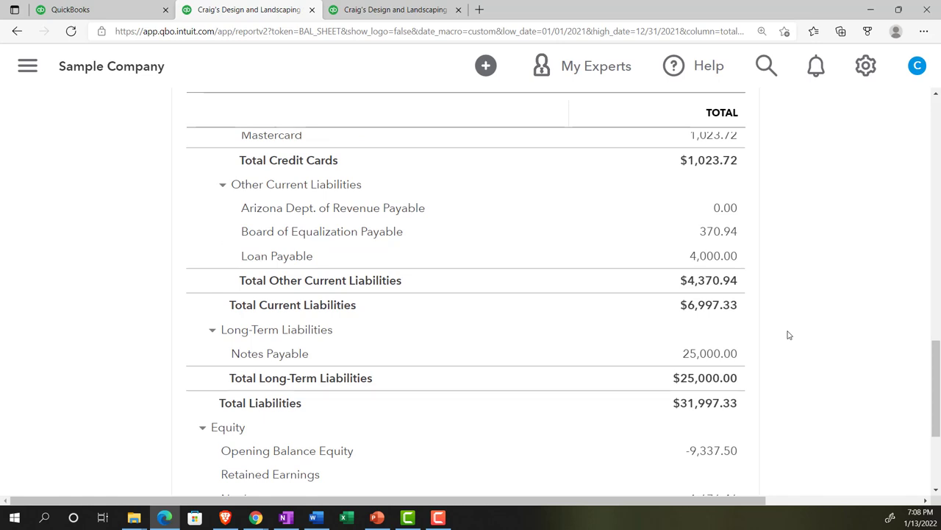
scroll(down, 3)
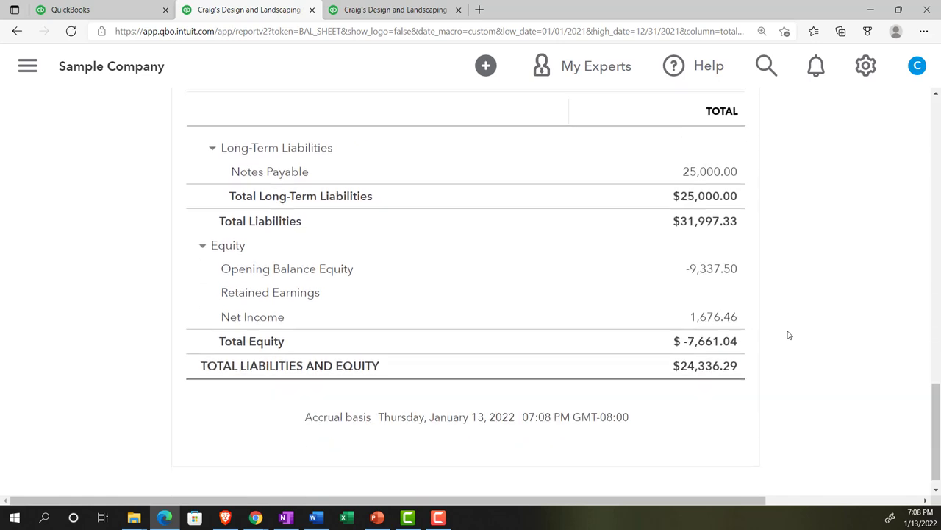
scroll(down, 3)
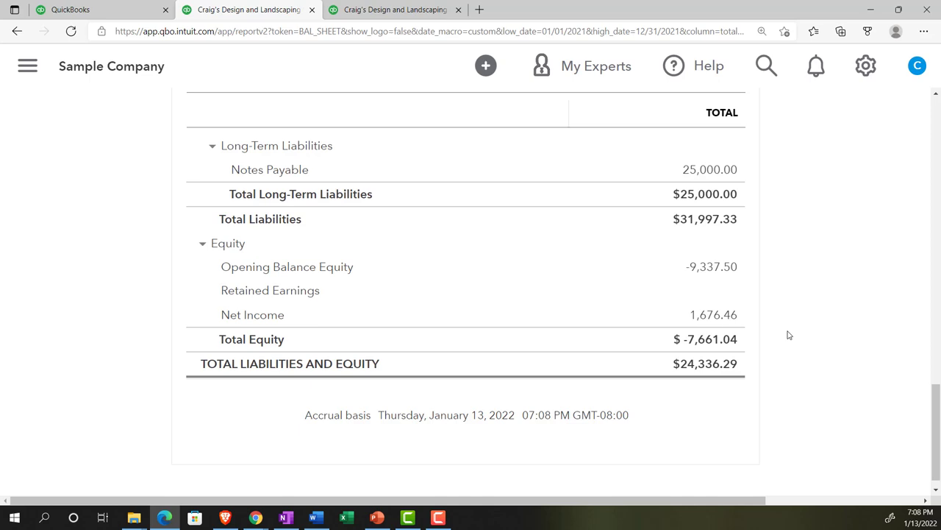
scroll(up, 3)
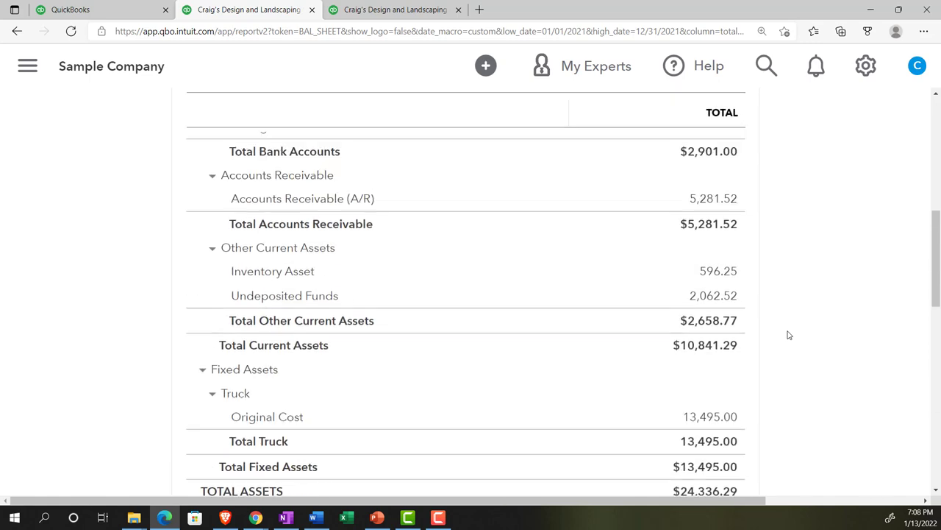
scroll(up, 3)
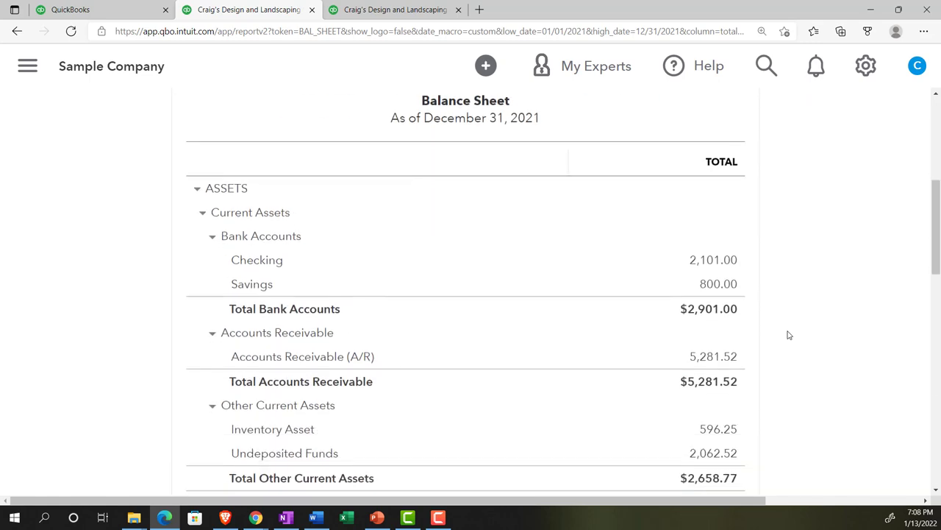
scroll(down, 3)
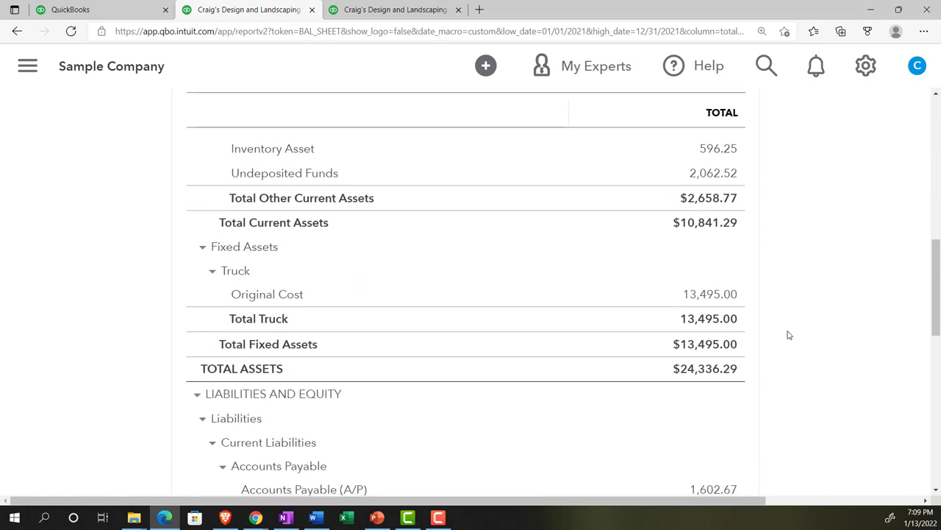
mouse_move(762, 365)
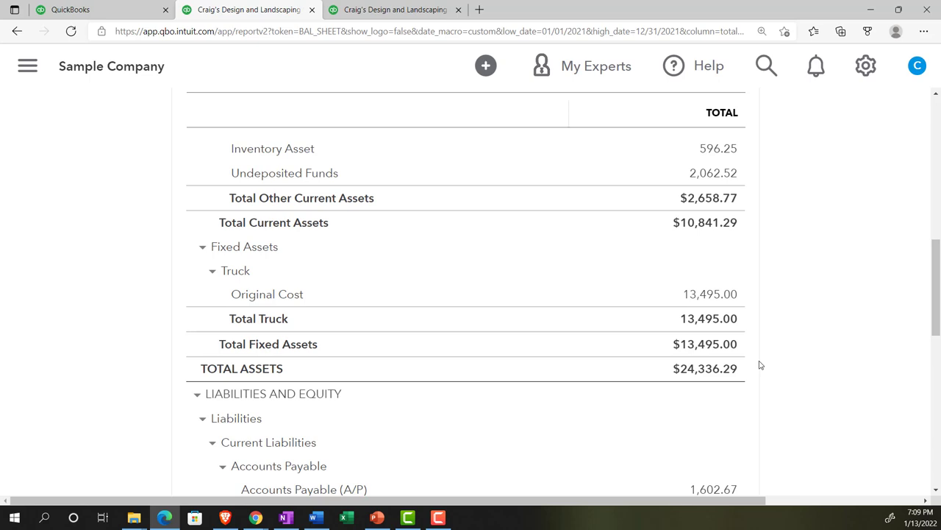
scroll(up, 3)
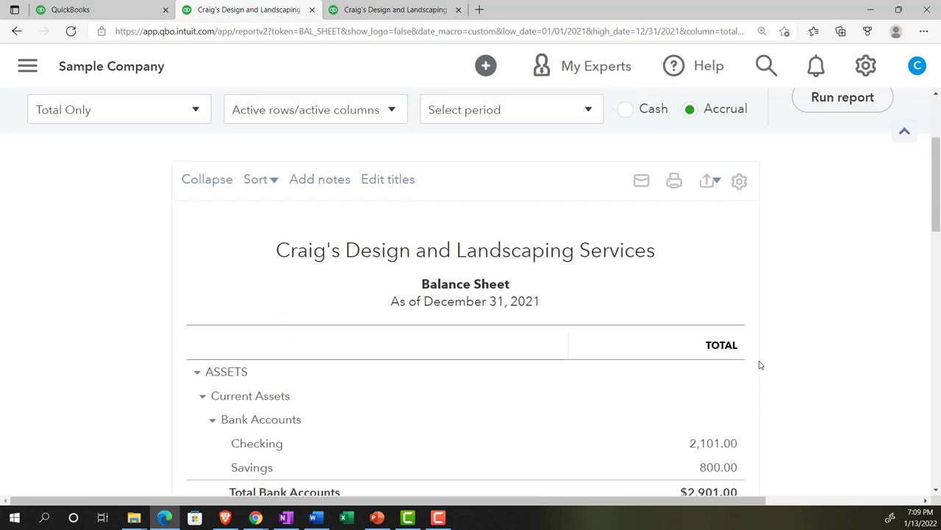
scroll(down, 3)
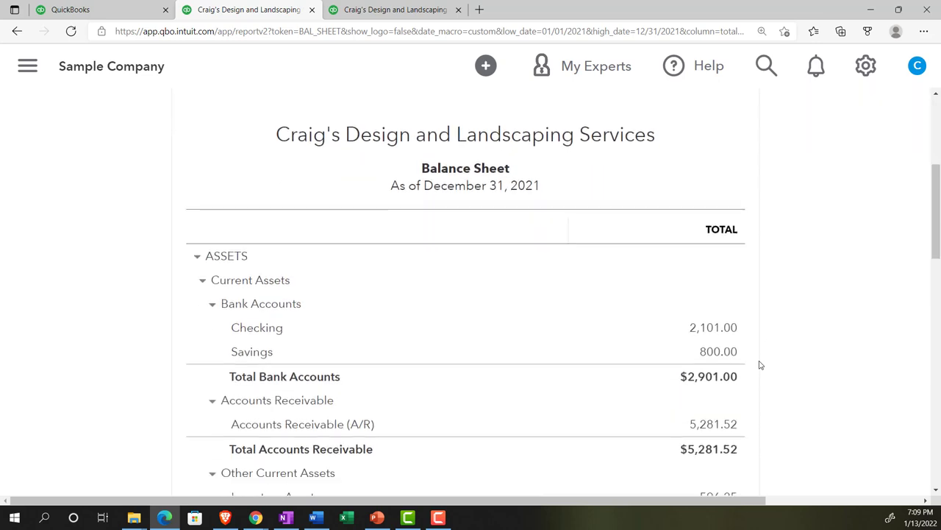
scroll(down, 3)
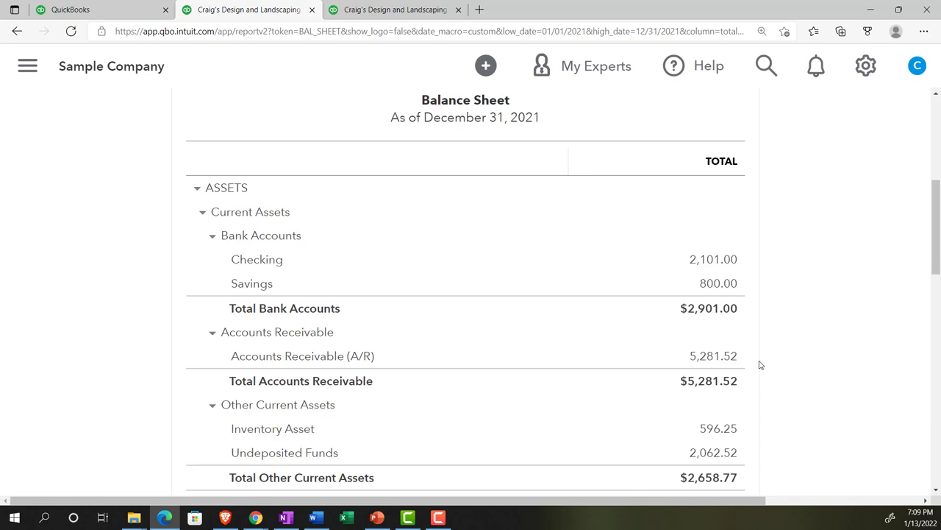
scroll(down, 3)
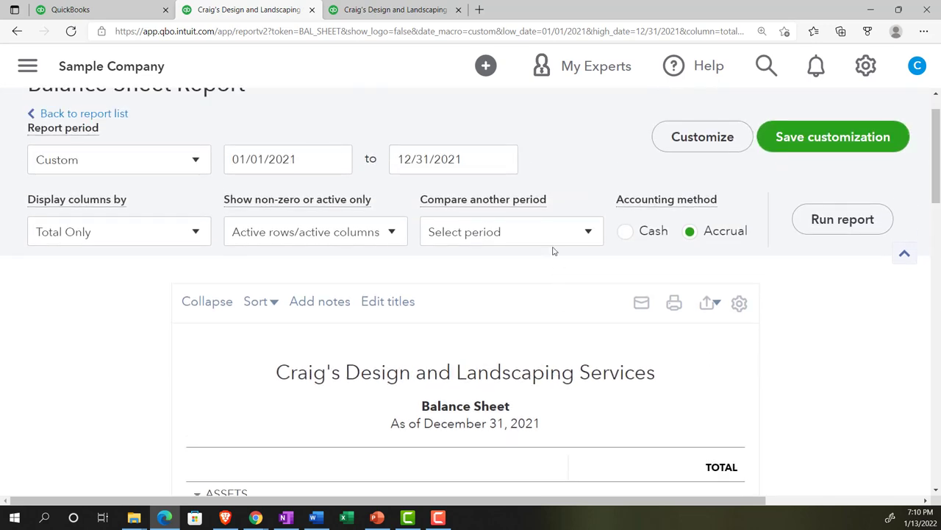
Tick % of Column under Compare another period for the balance sheet
click(512, 231)
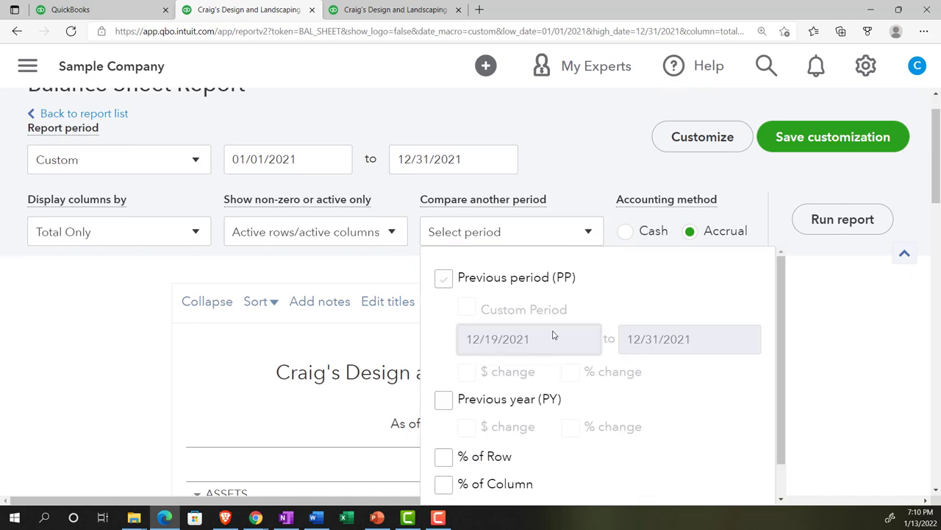
scroll(down, 3)
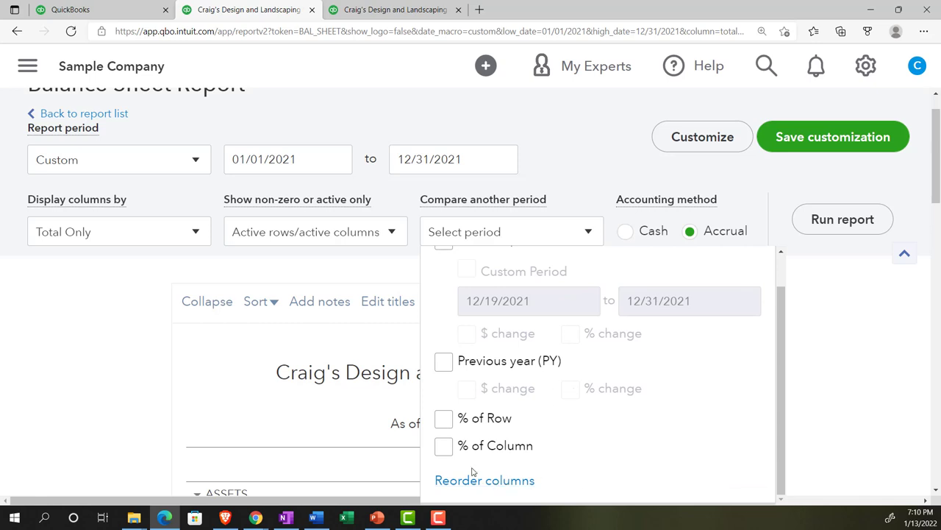
click(444, 445)
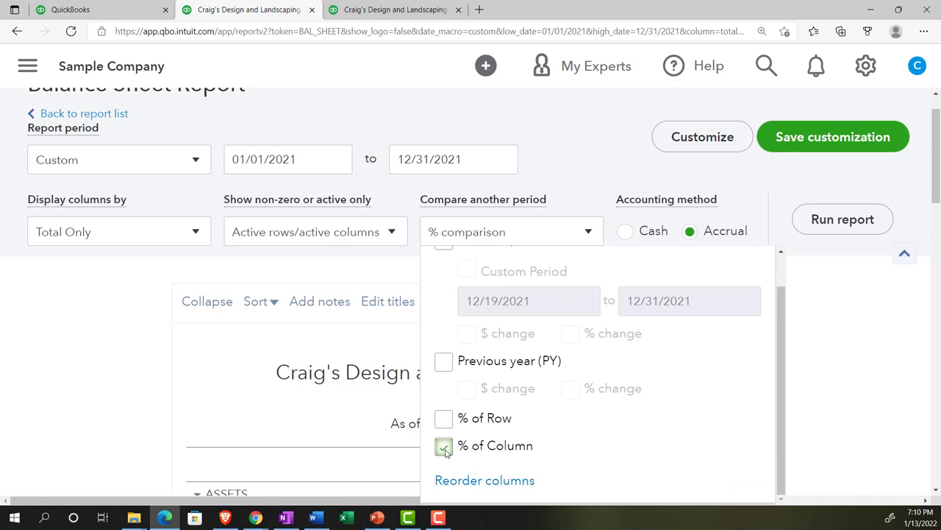
click(444, 446)
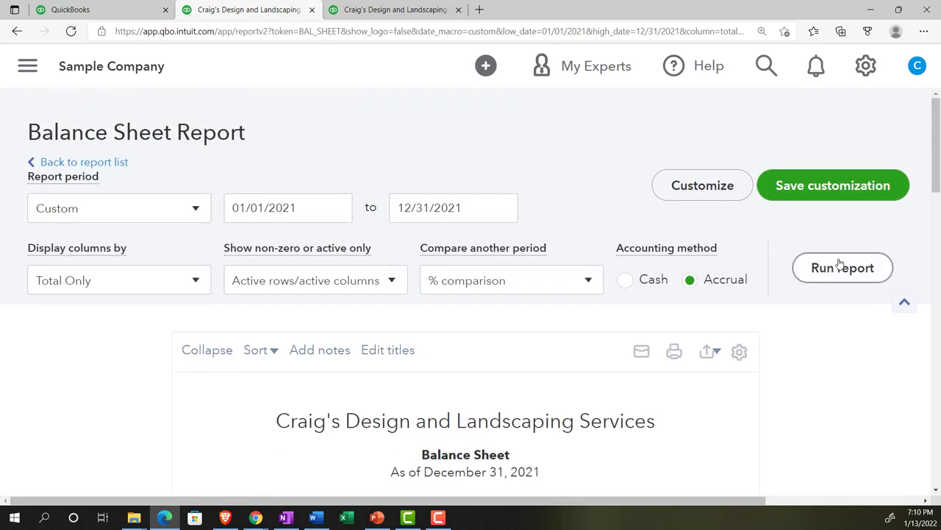
scroll(down, 3)
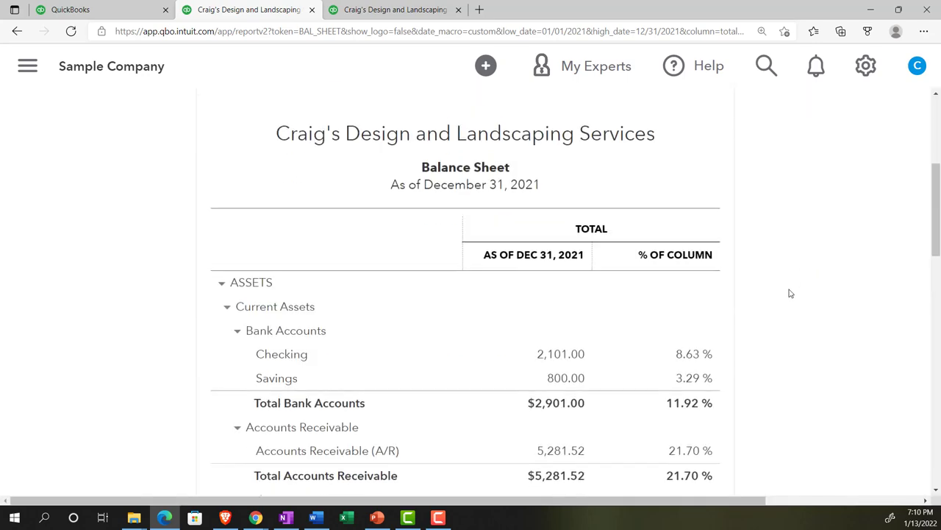
scroll(down, 3)
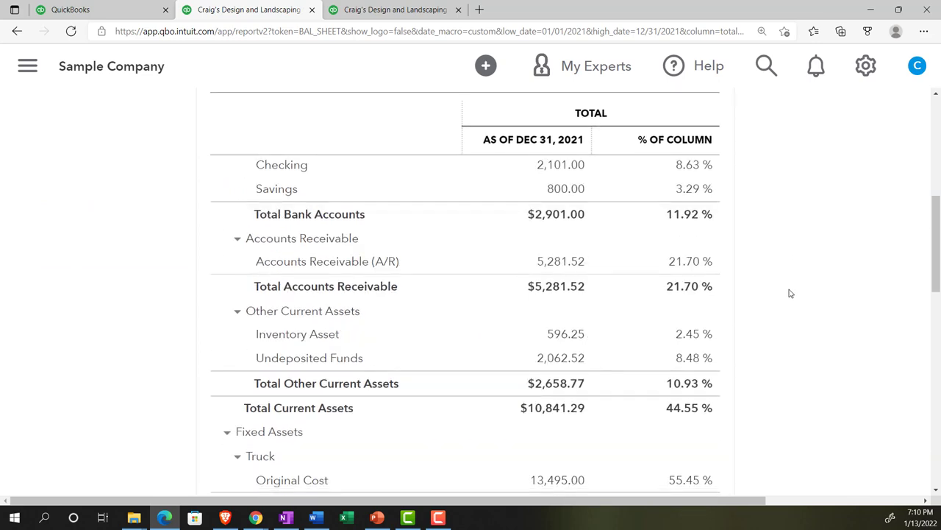
scroll(down, 3)
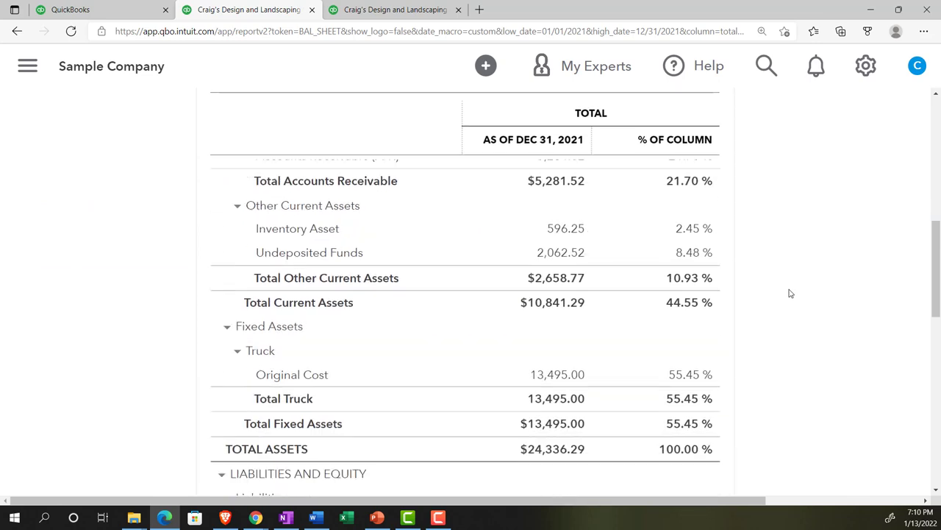
scroll(down, 3)
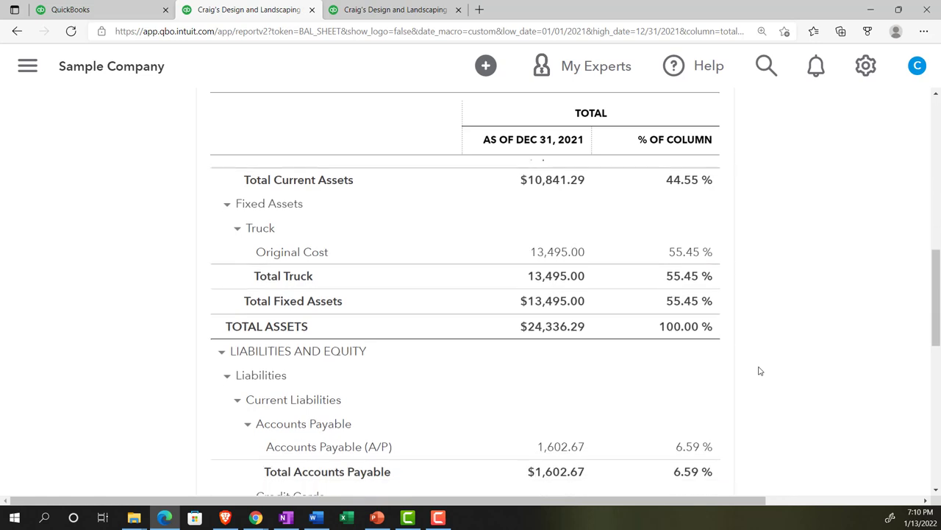
scroll(down, 3)
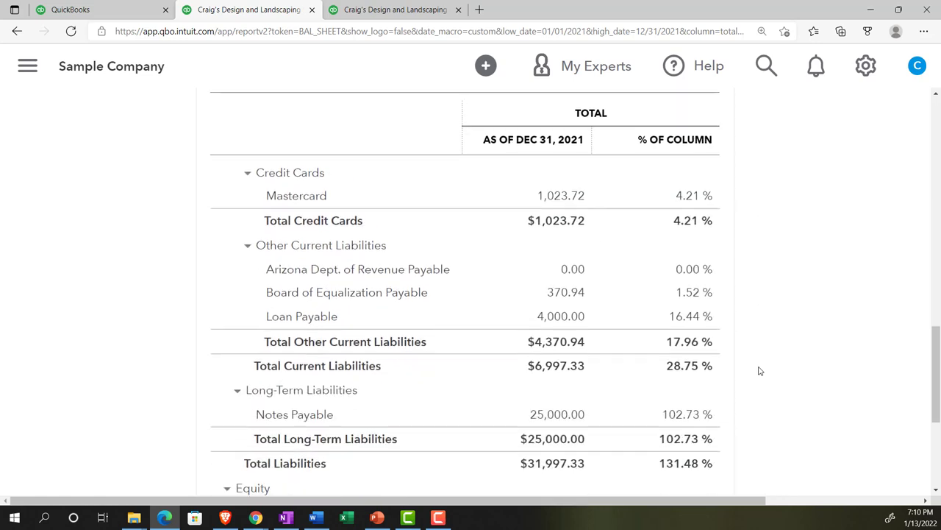
scroll(down, 3)
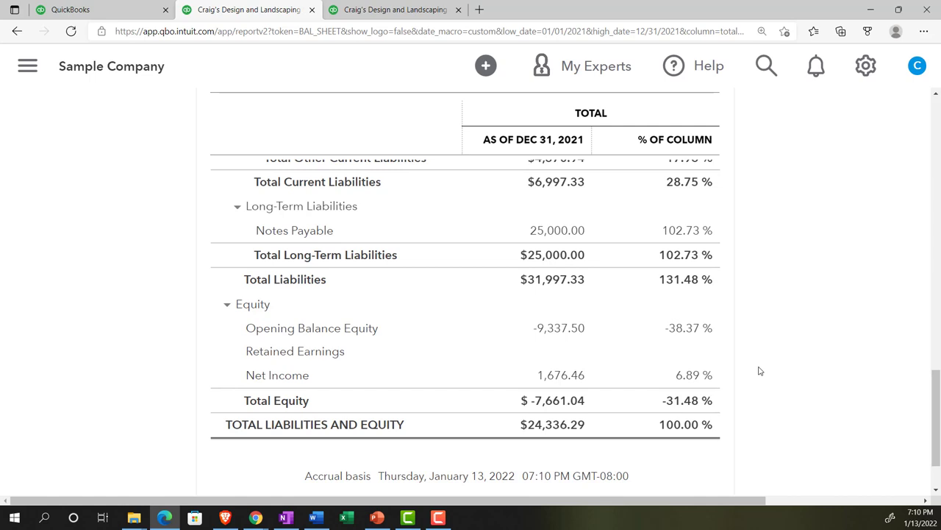
mouse_move(718, 436)
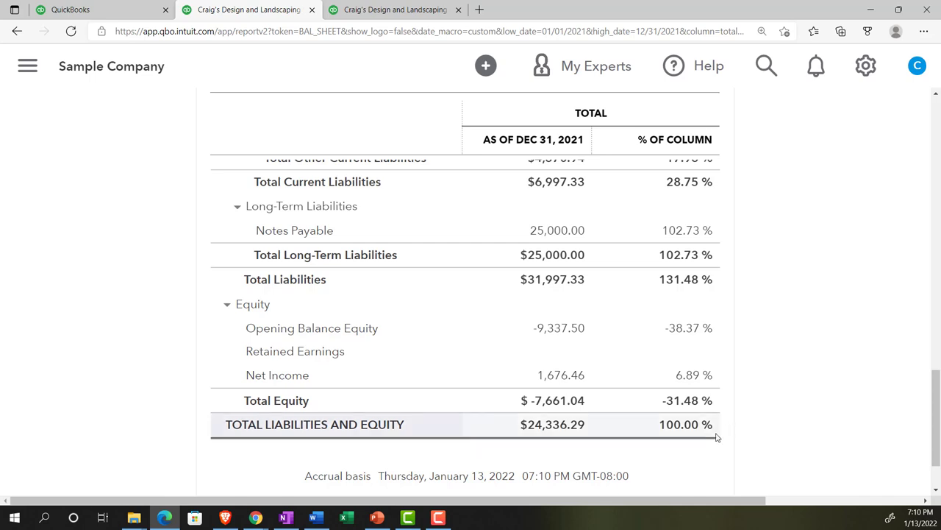
scroll(up, 3)
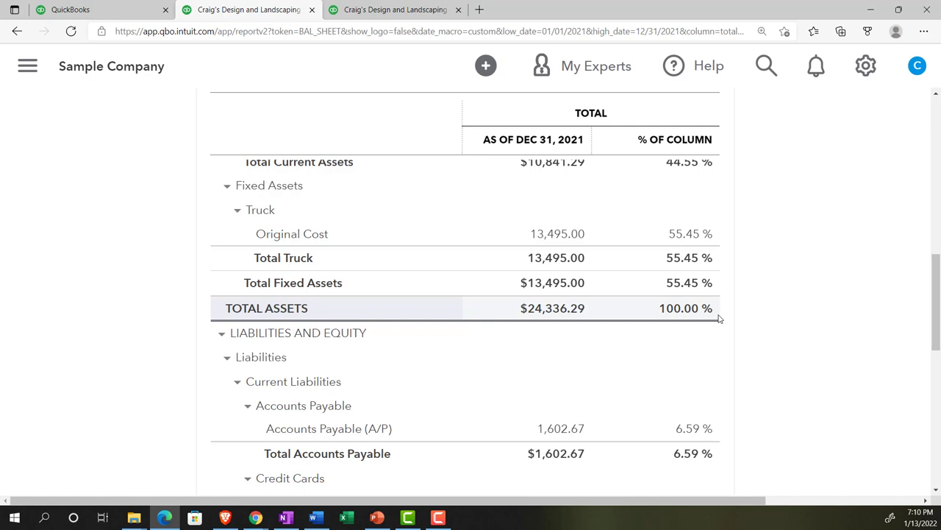
click(468, 518)
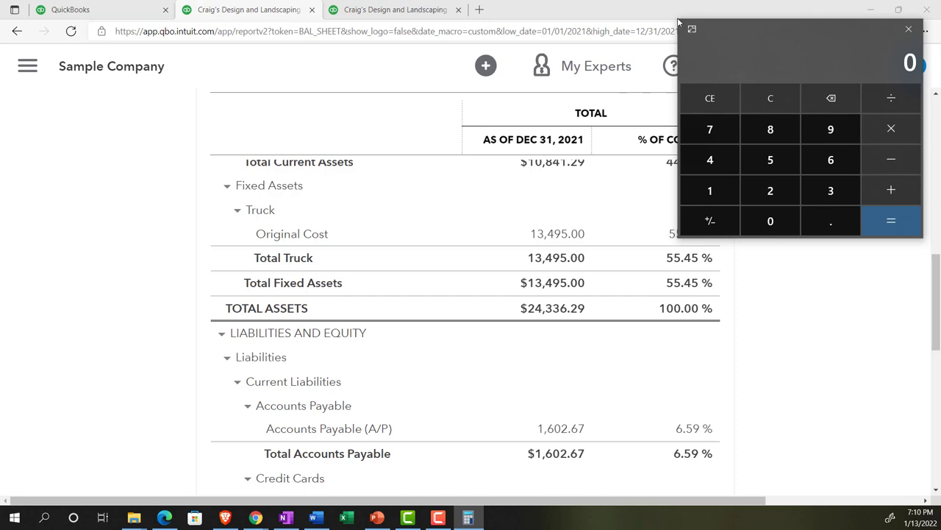
mouse_move(675, 144)
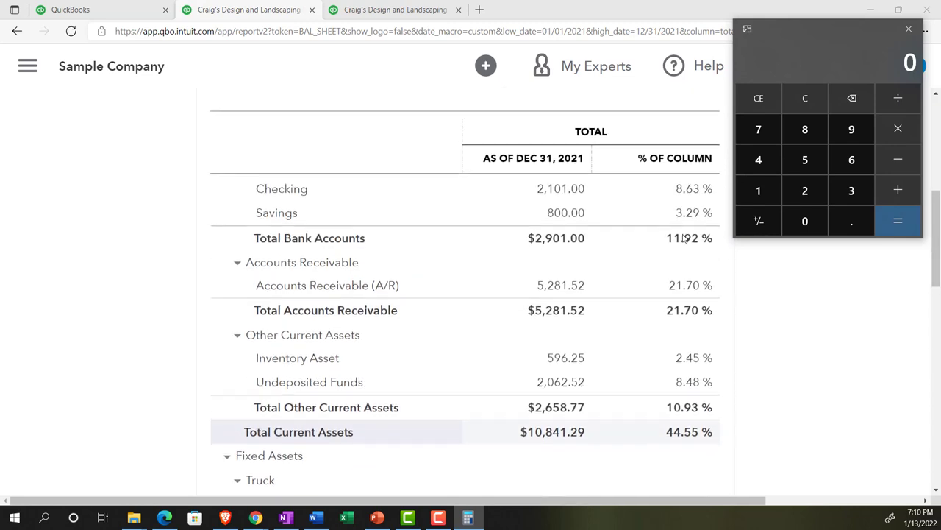
Compute 2101 ÷ 24336.29 × 100 in Calculator, getting 8.633, matching Checking's 8.63%
scroll(down, 3)
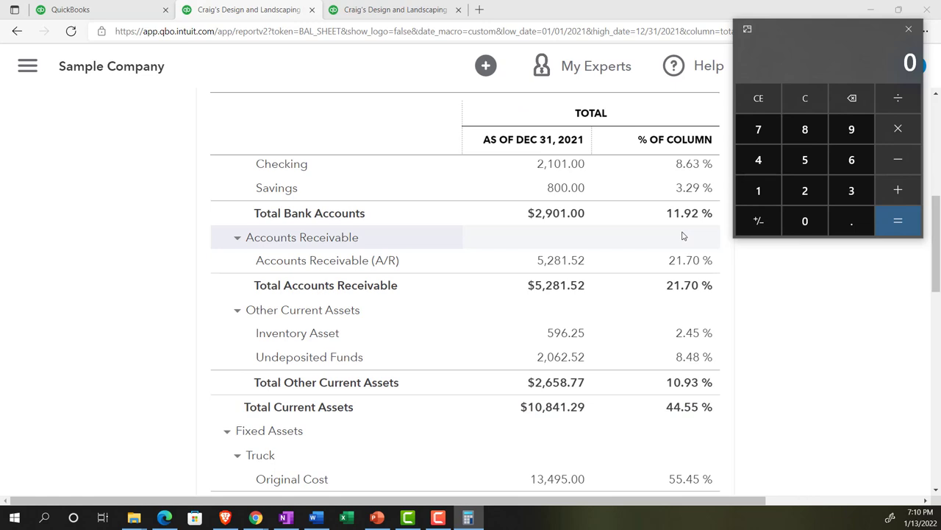
mouse_move(489, 188)
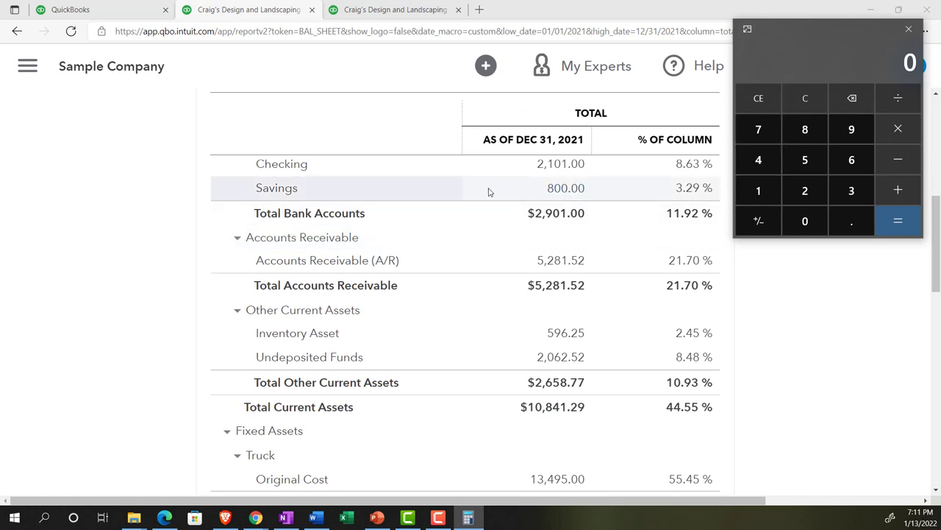
click(759, 191)
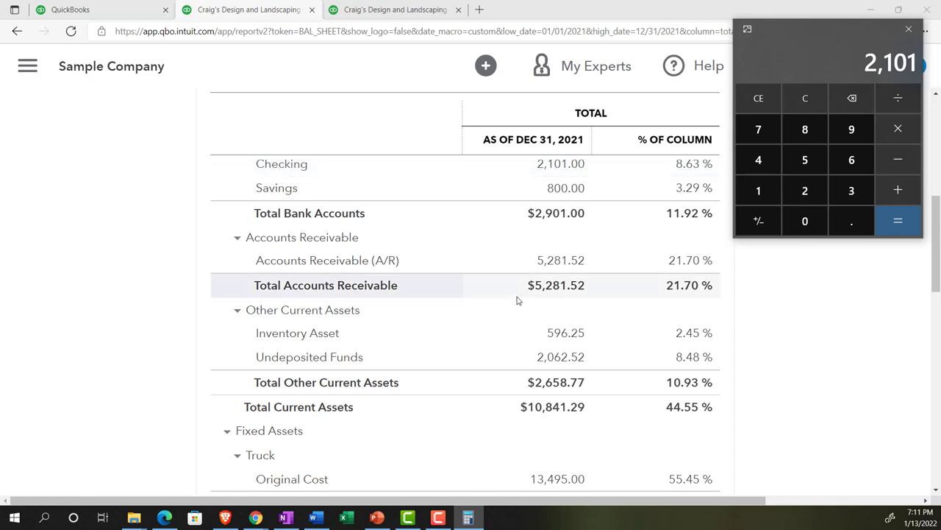
scroll(down, 3)
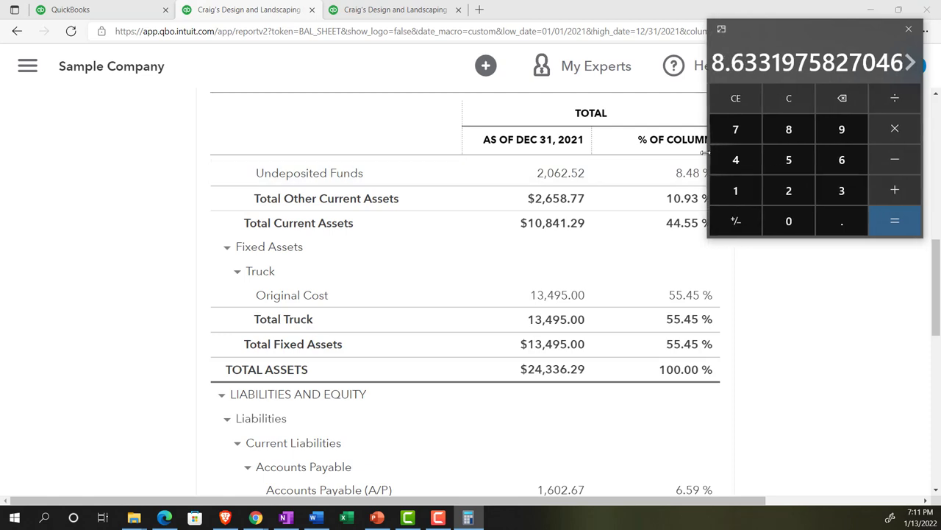
scroll(up, 3)
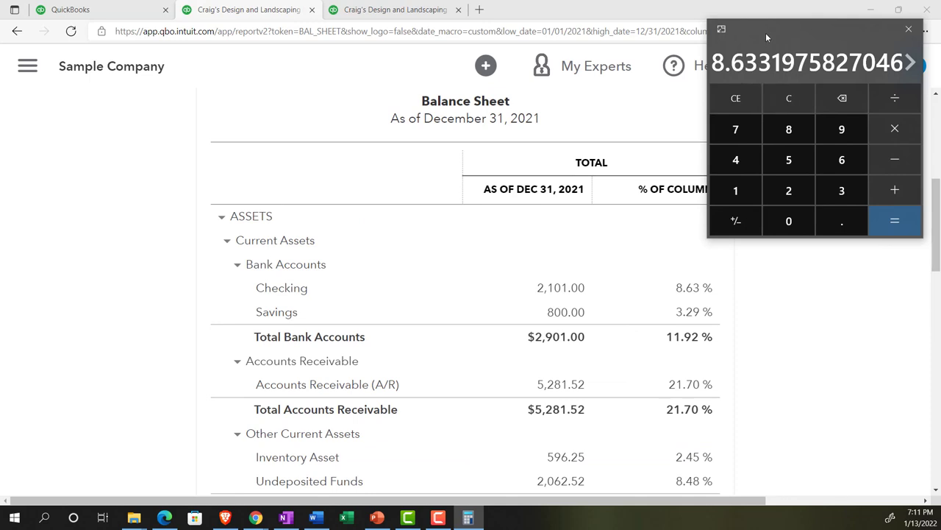
scroll(down, 3)
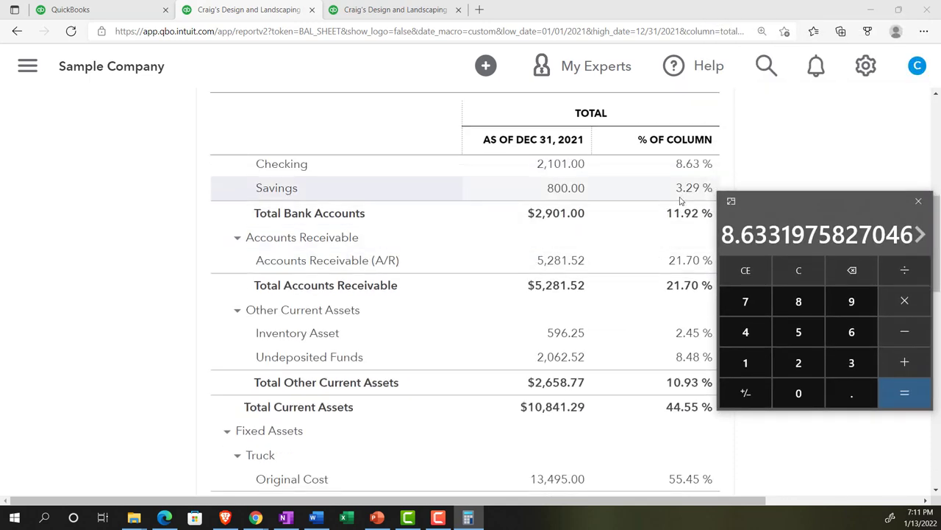
mouse_move(680, 193)
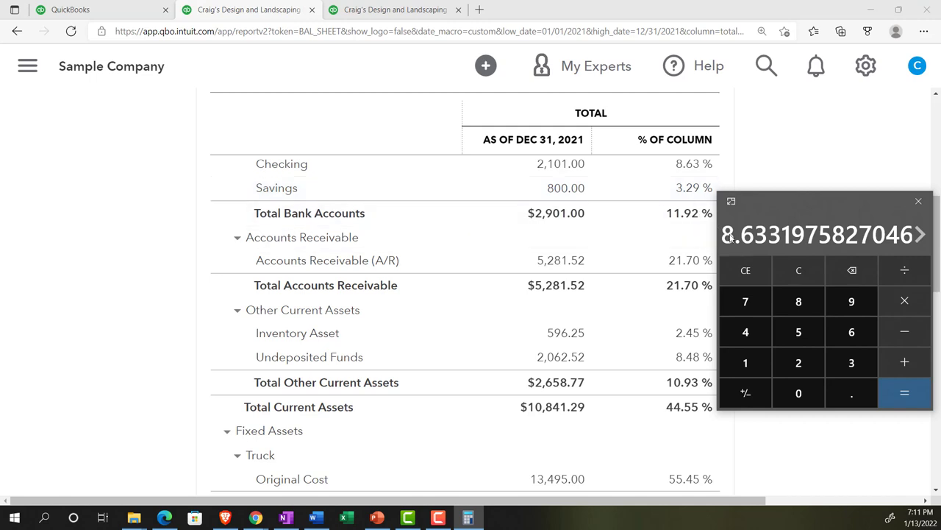
mouse_move(787, 206)
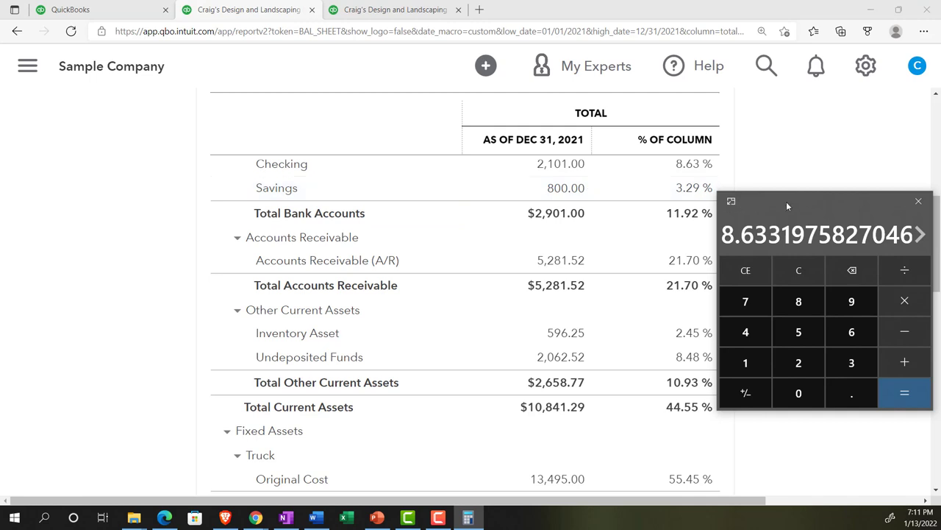
Compute 5281.52 ÷ 24336.29 × 100, confirming Accounts Receivable's 21.70%, then clear Calculator
scroll(down, 3)
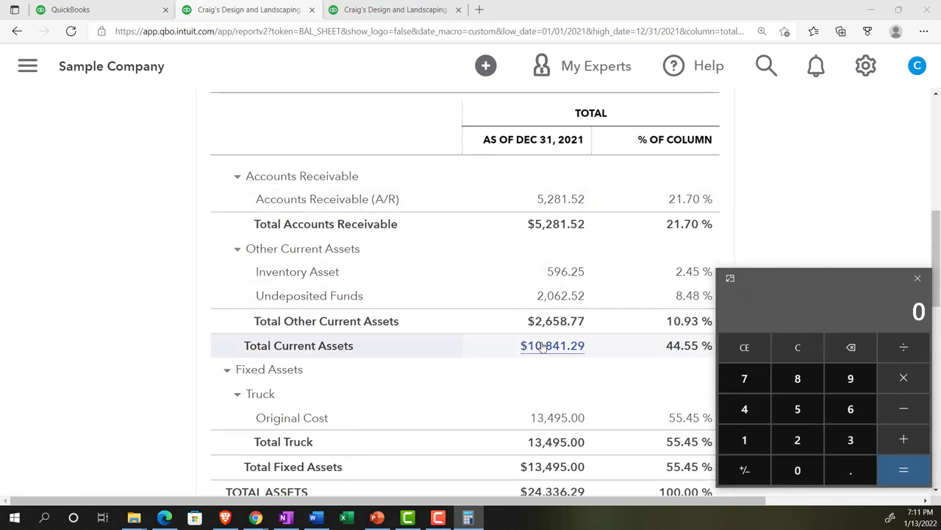
click(798, 409)
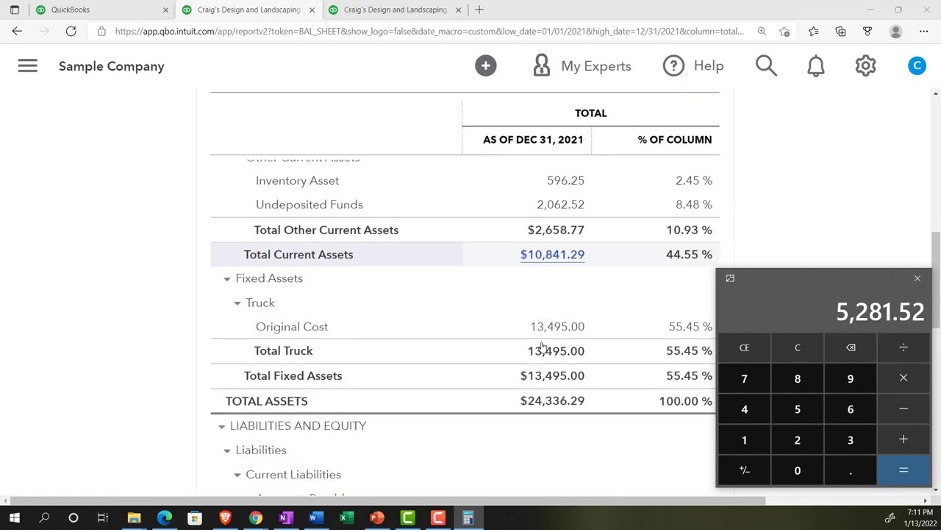
scroll(down, 3)
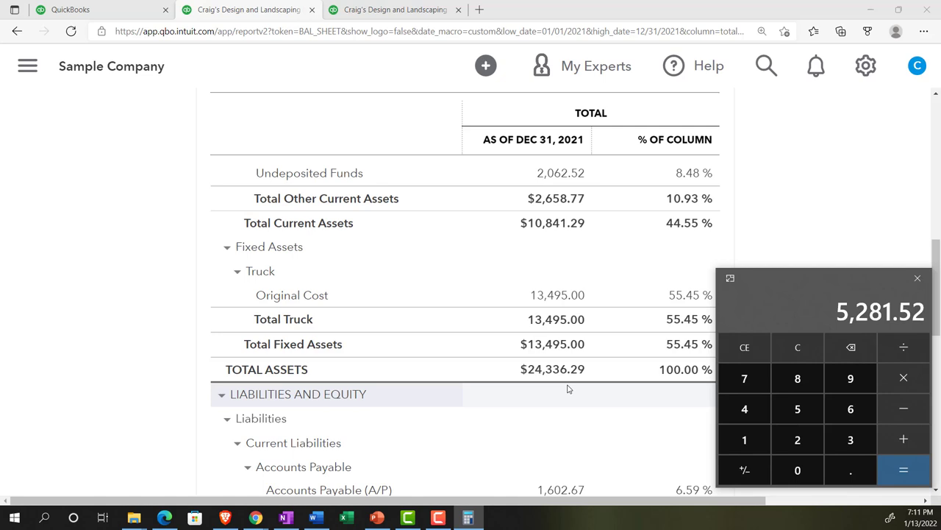
click(850, 377)
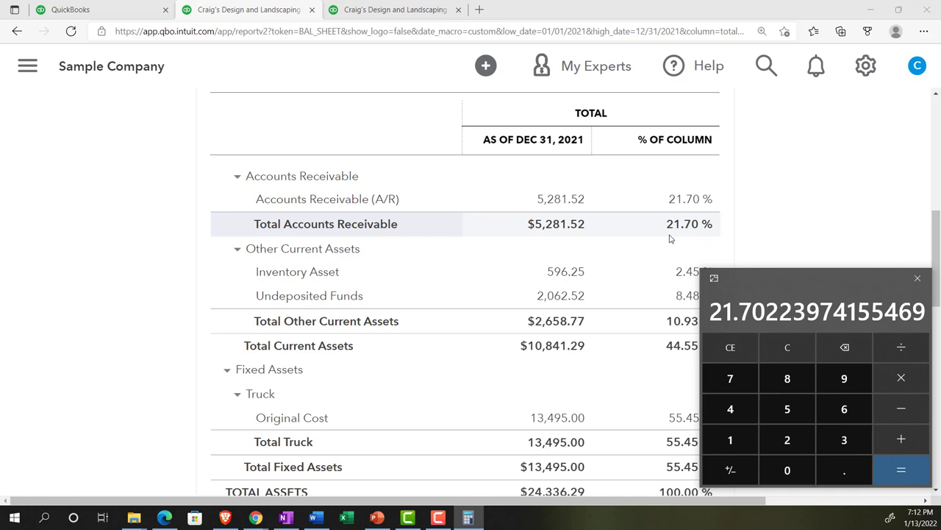
scroll(down, 3)
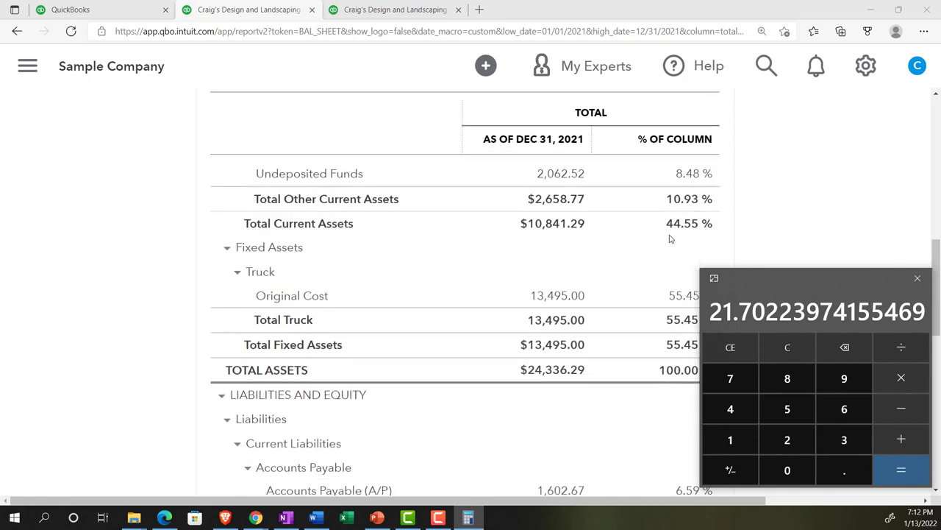
scroll(down, 3)
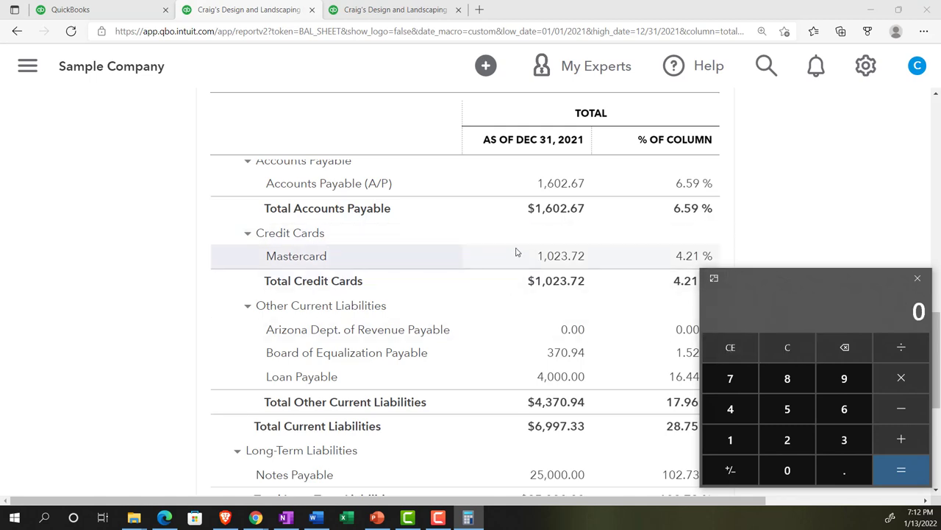
Compute 1602.67 ÷ 24336.29 × 100, confirming Accounts Payable's 6.59% share
click(844, 409)
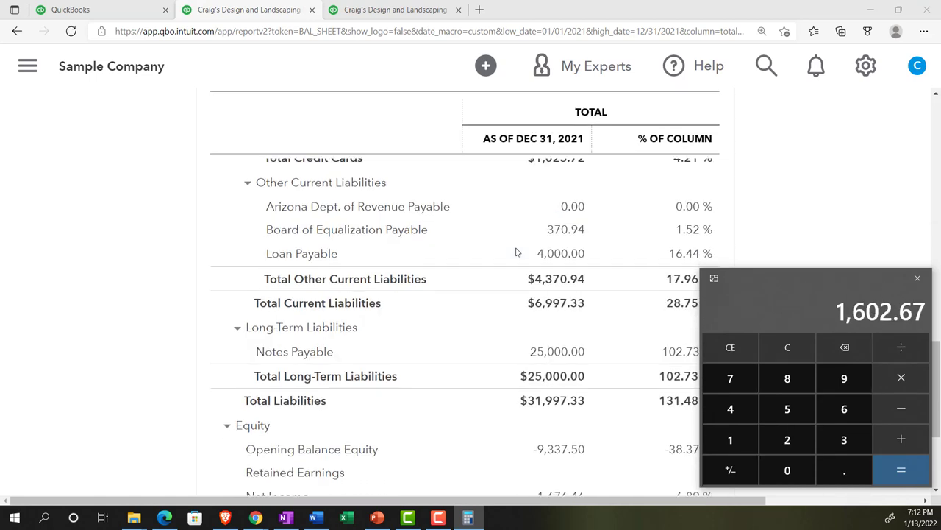
scroll(down, 3)
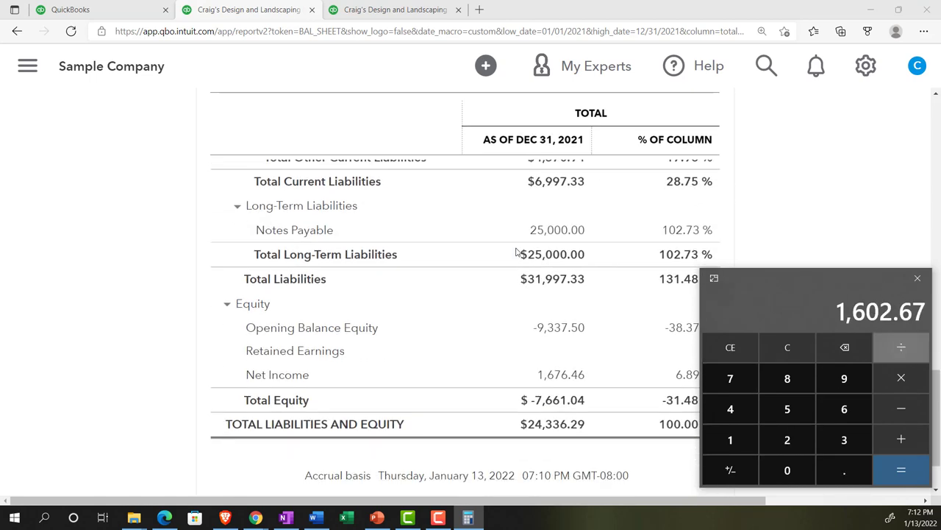
click(844, 409)
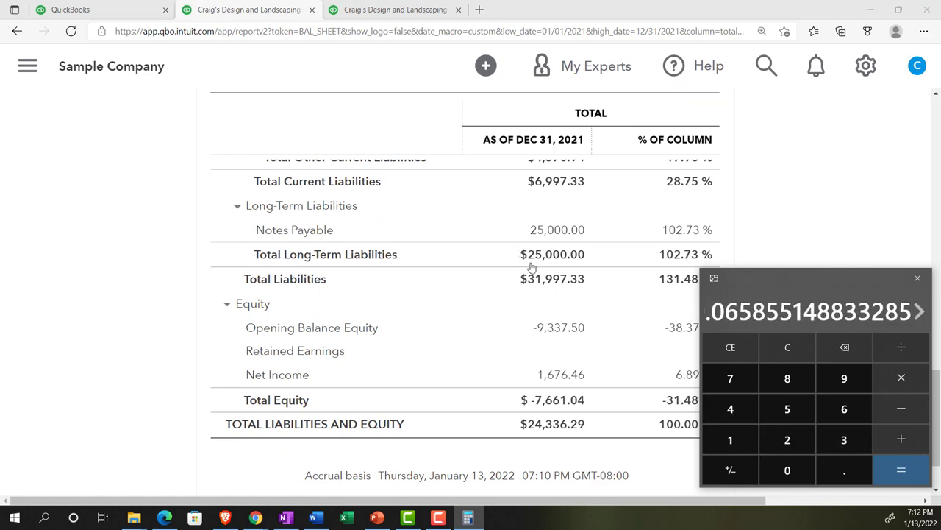
click(900, 376)
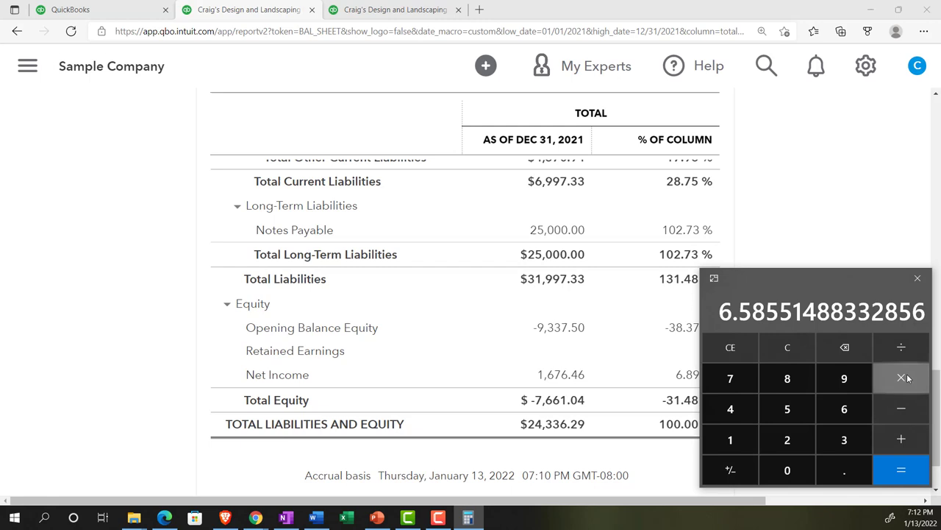
scroll(down, 3)
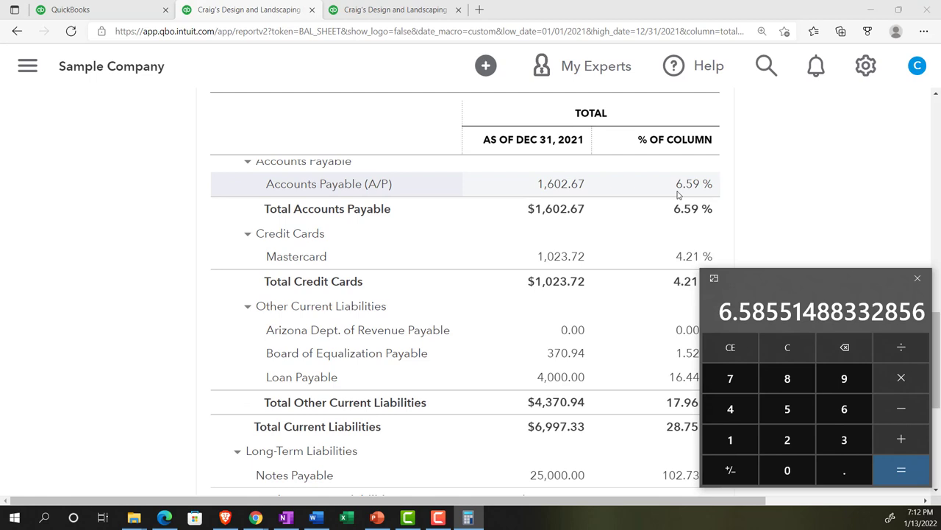
Compute 7661.04 ÷ 24336.29 × 100, confirming Total Equity's 31.48%, and close Calculator
scroll(down, 3)
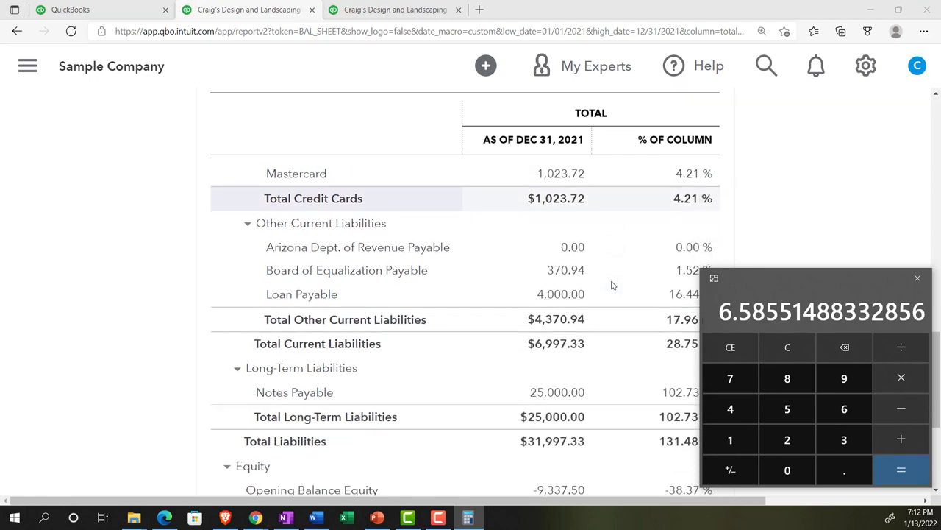
scroll(down, 3)
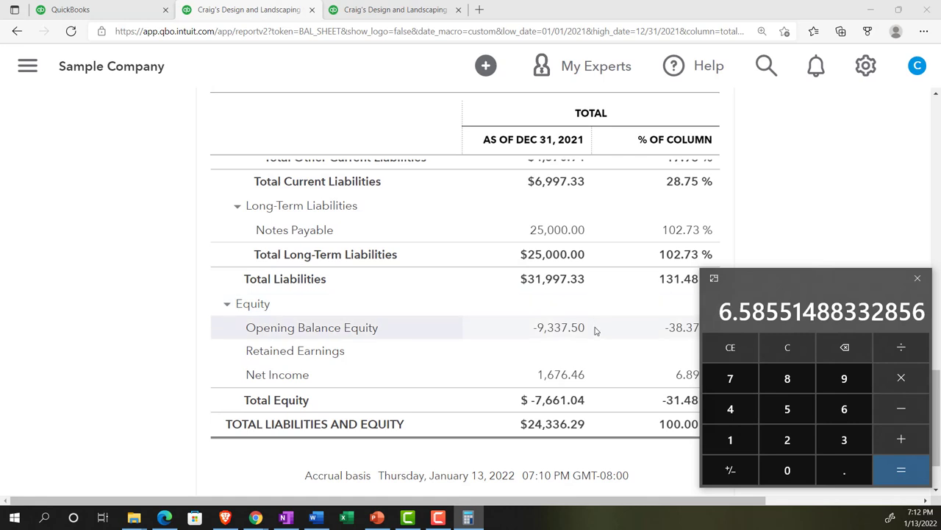
click(787, 347)
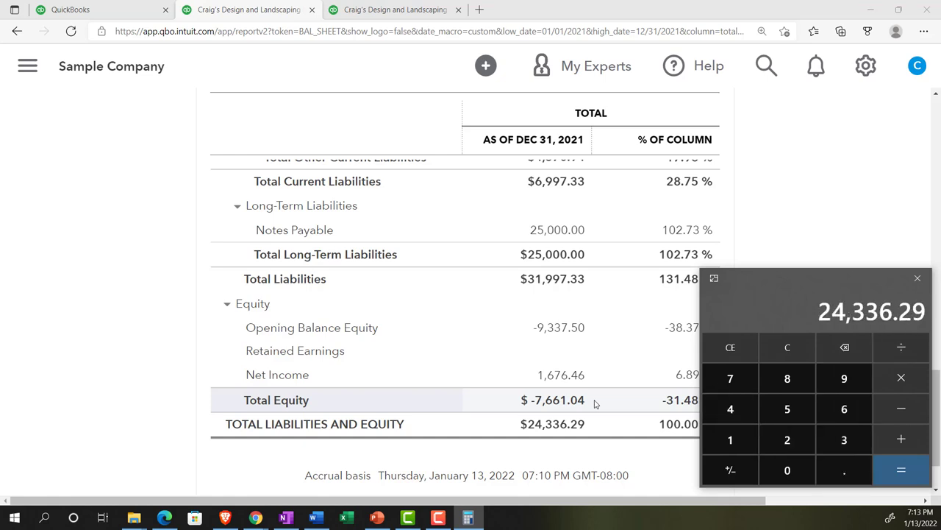
click(900, 376)
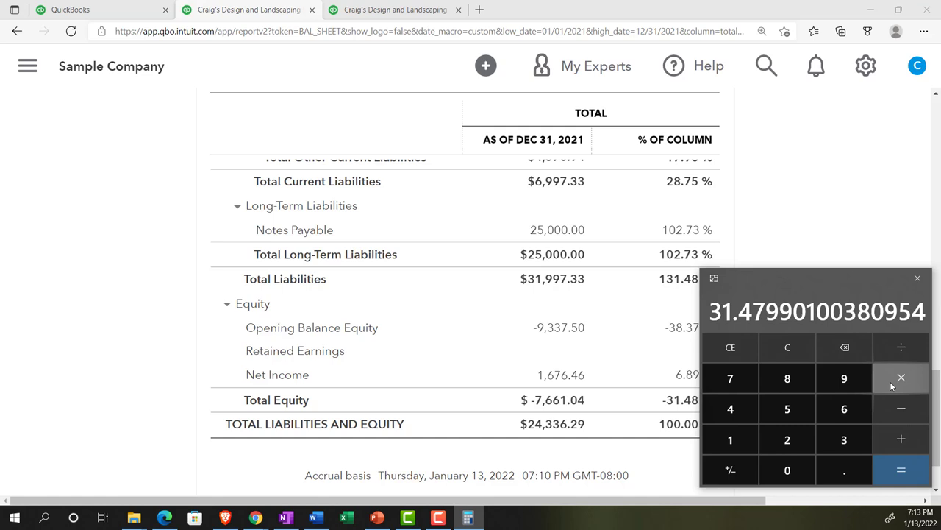
click(918, 276)
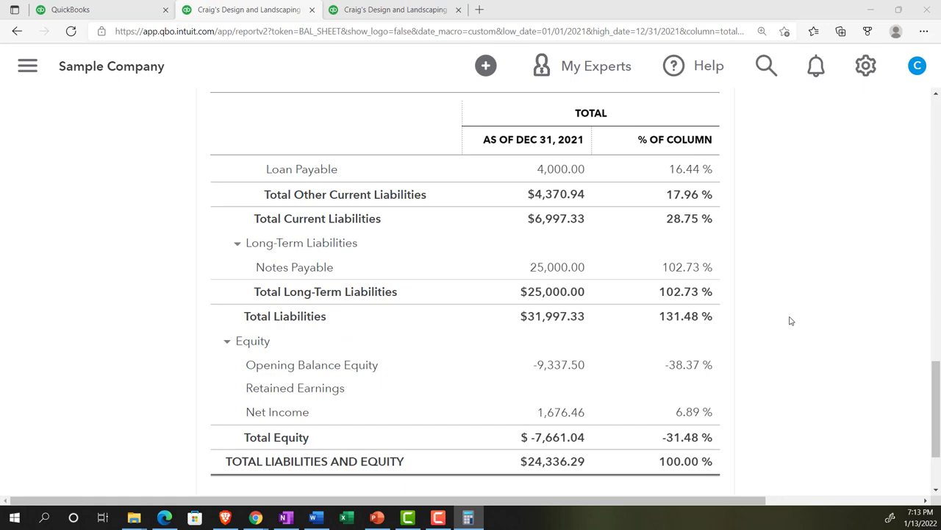
Scroll the percent-of-column balance sheet to review it and return to its top
scroll(up, 3)
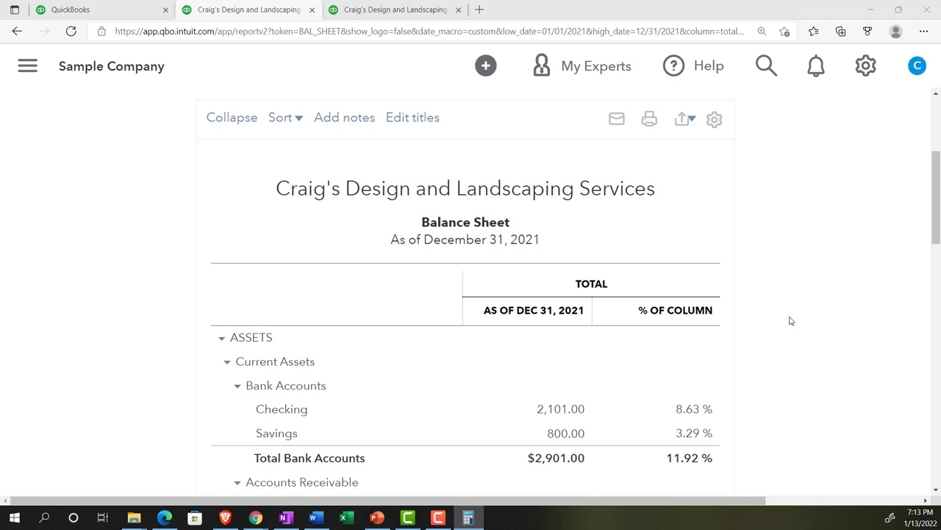
scroll(down, 3)
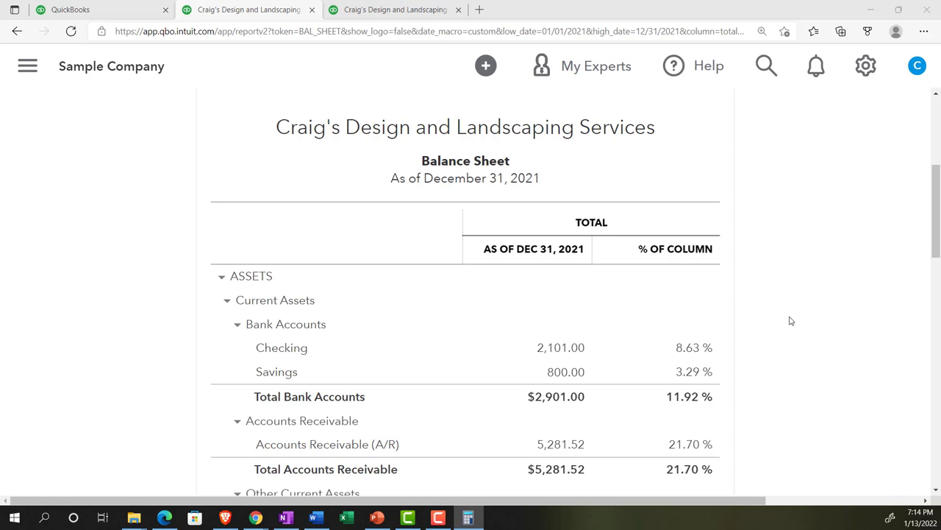
mouse_move(623, 371)
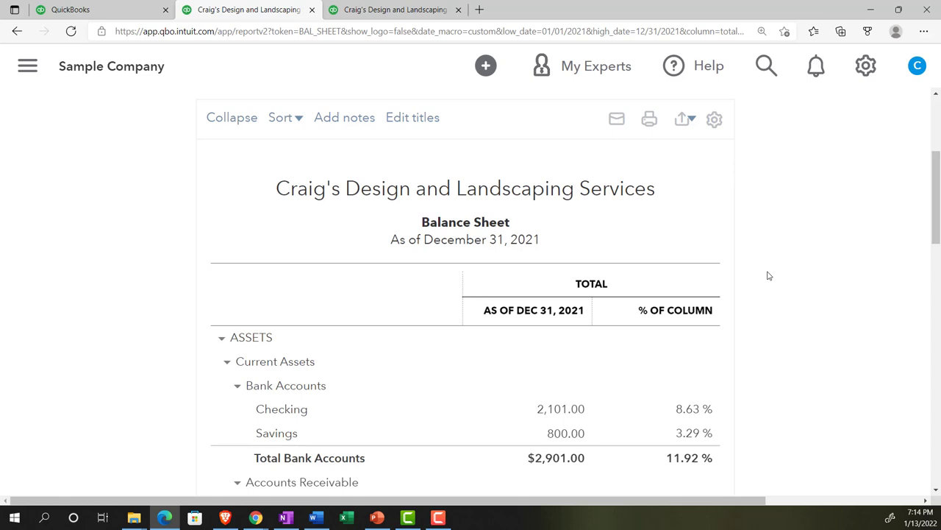
mouse_move(483, 236)
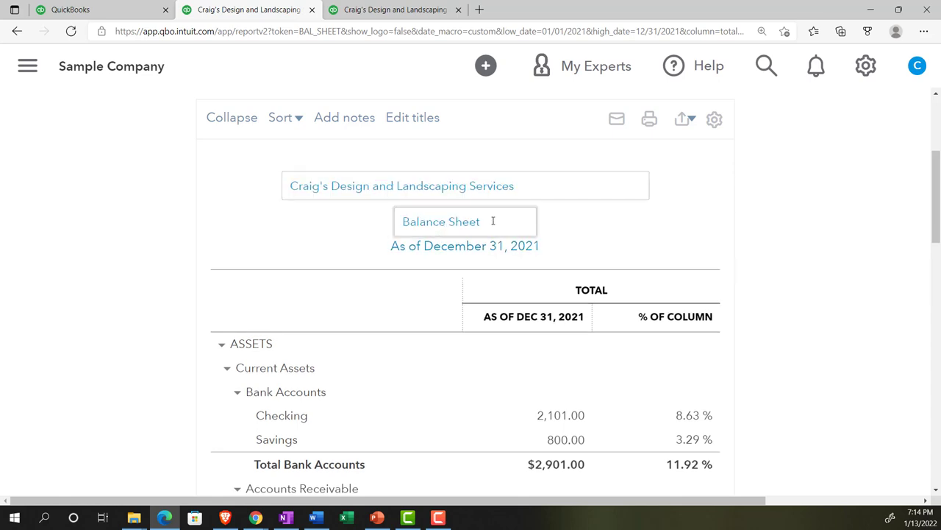
Append 'Vertical Analysis' to the Balance Sheet title and go to Customize
click(464, 220)
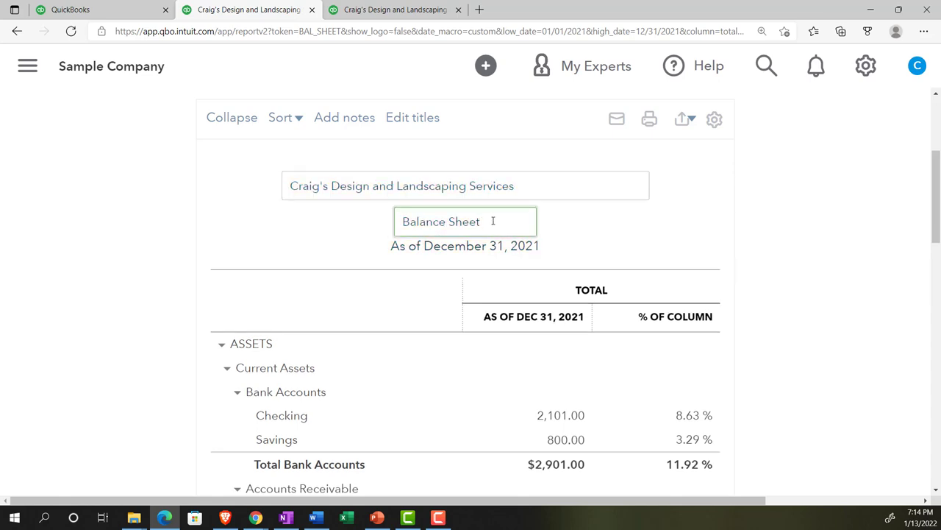
text(Ver)
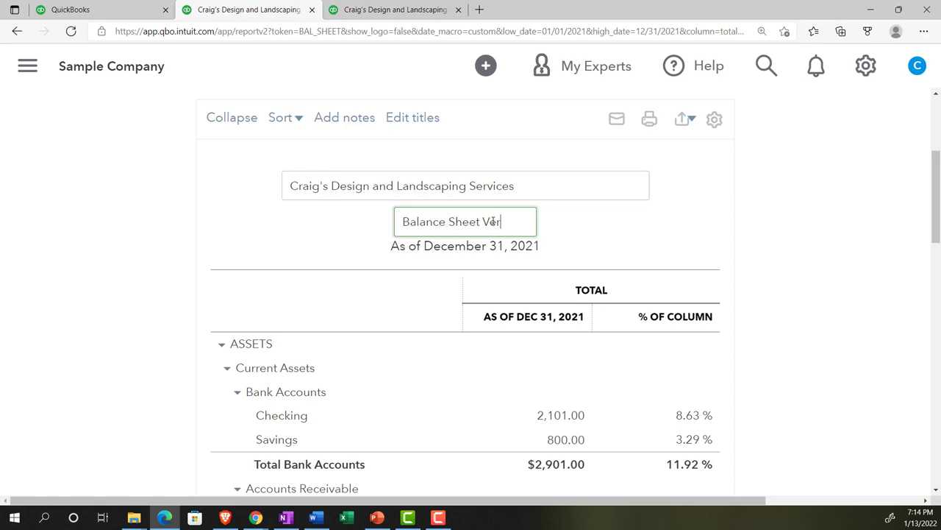
text(tical Analysis)
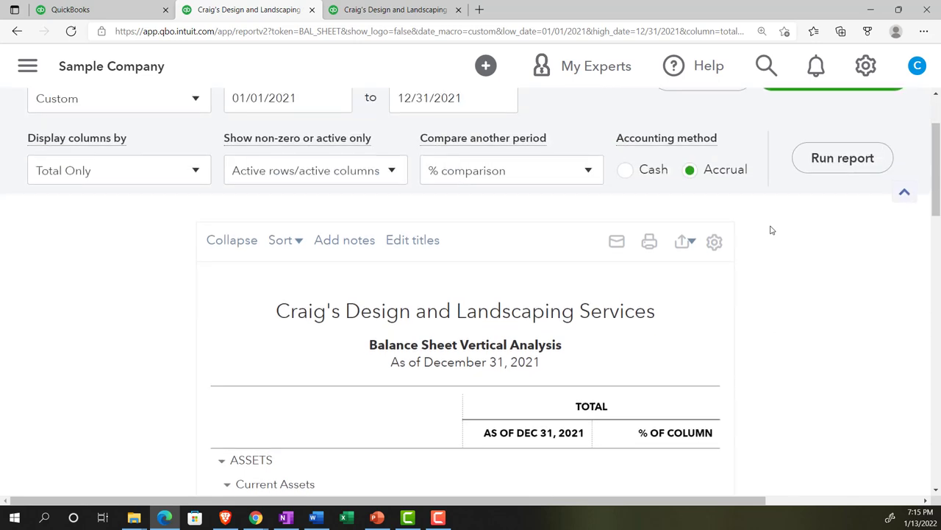
click(715, 241)
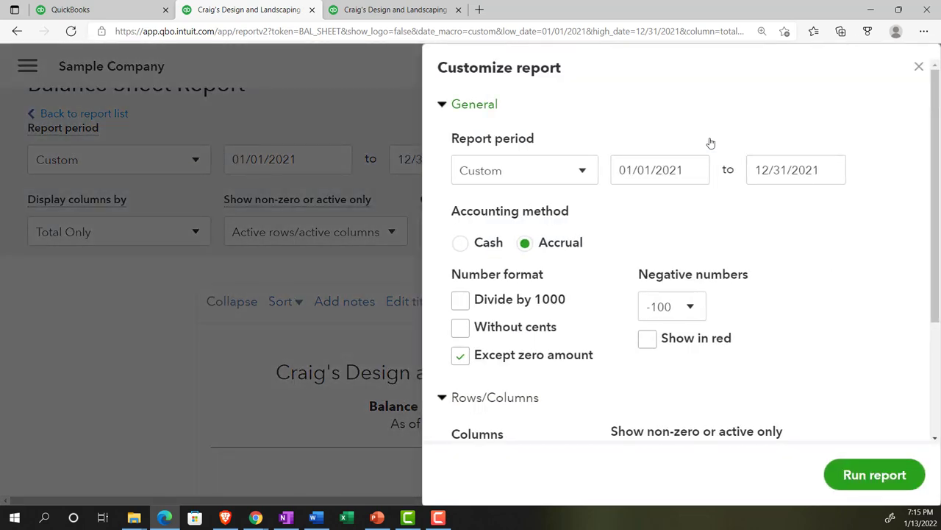
Set amounts without cents and negatives as (100) shown in red
click(459, 327)
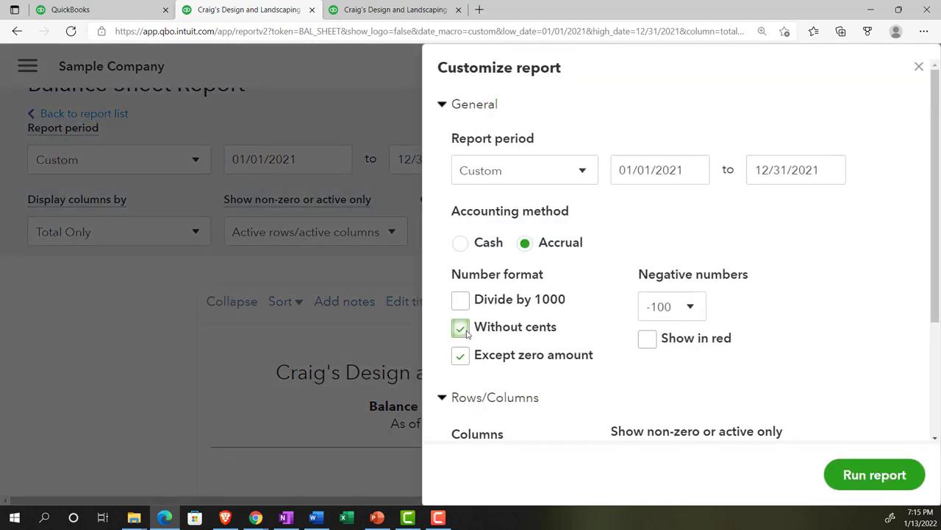
click(671, 306)
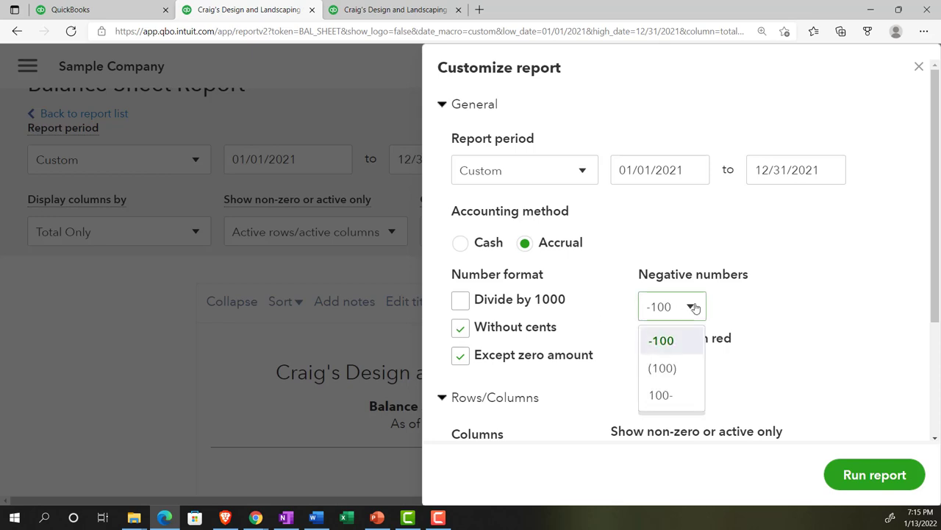
click(662, 368)
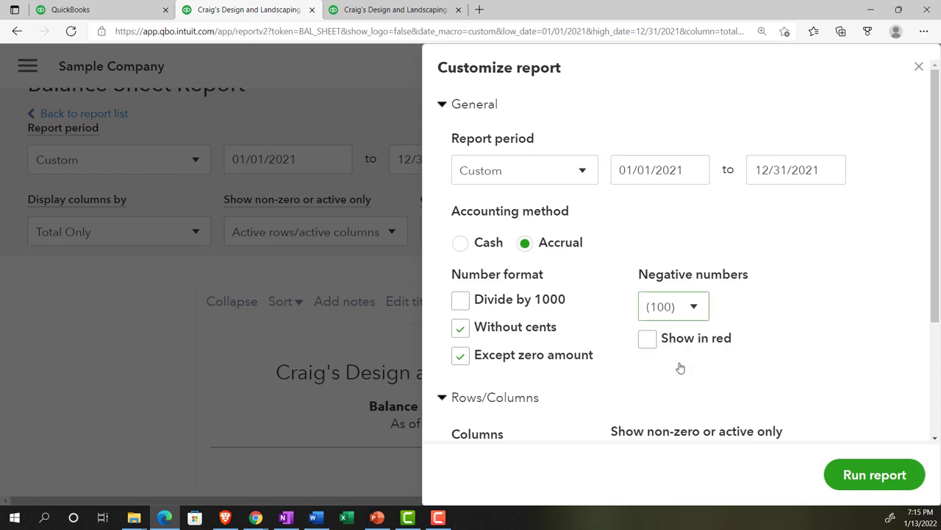
click(647, 337)
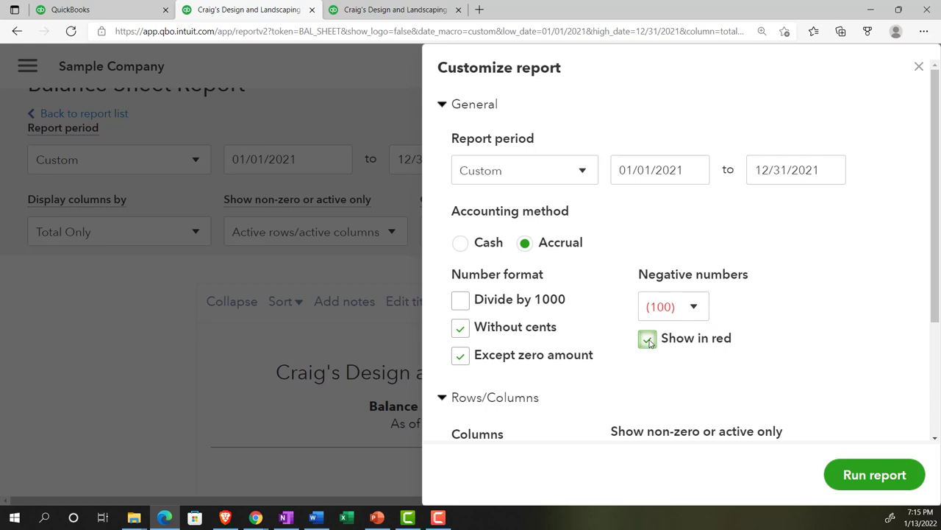
Untick the report-basis footer line under Header/Footer and rerun the report
scroll(down, 3)
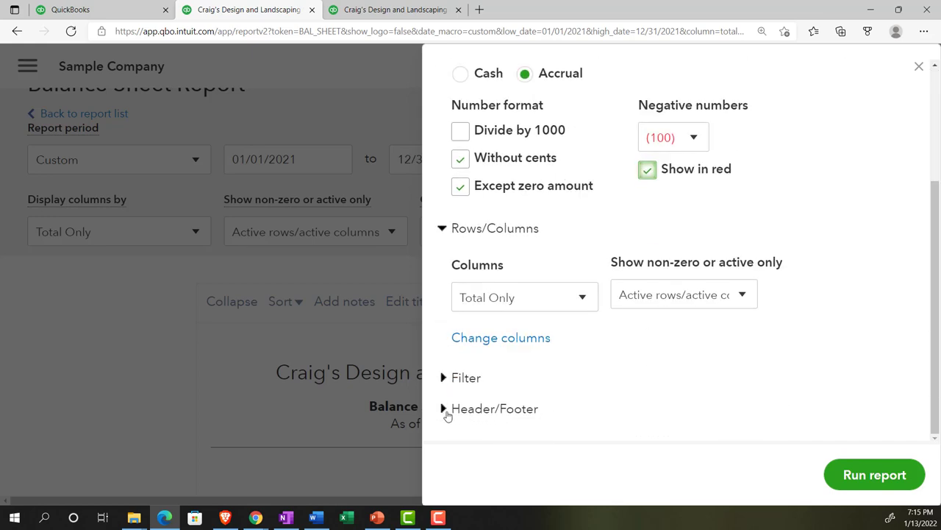
click(445, 409)
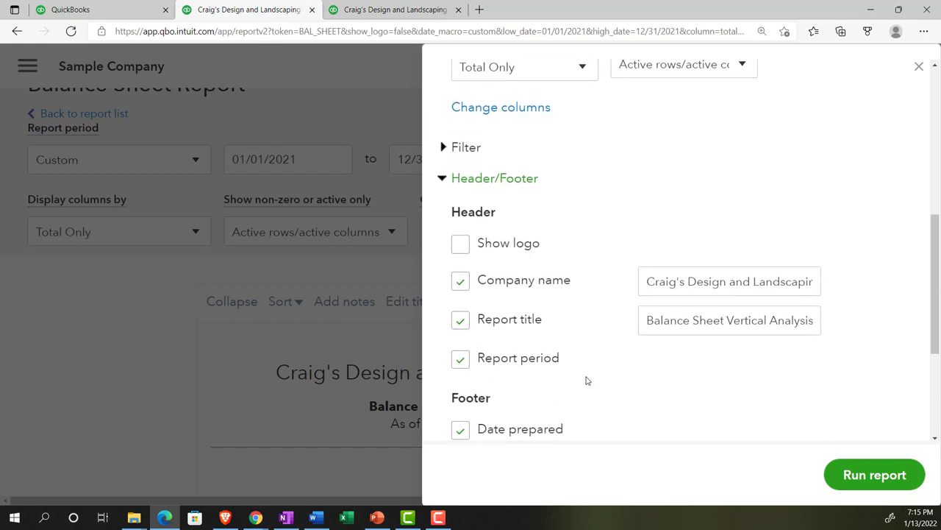
scroll(down, 3)
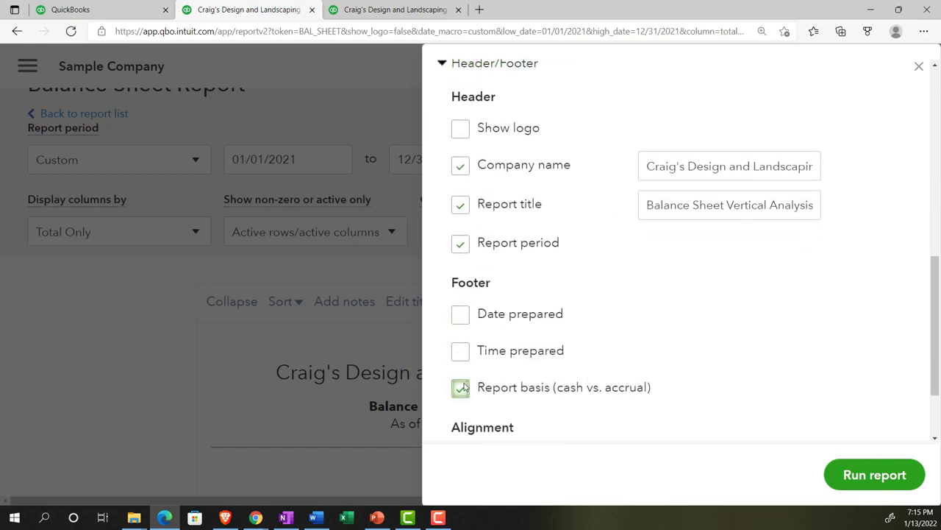
click(459, 388)
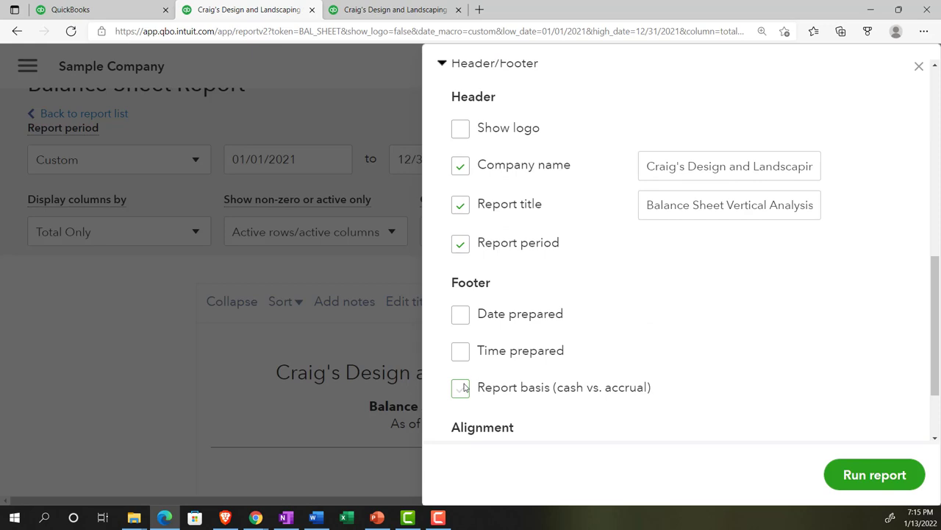
scroll(down, 3)
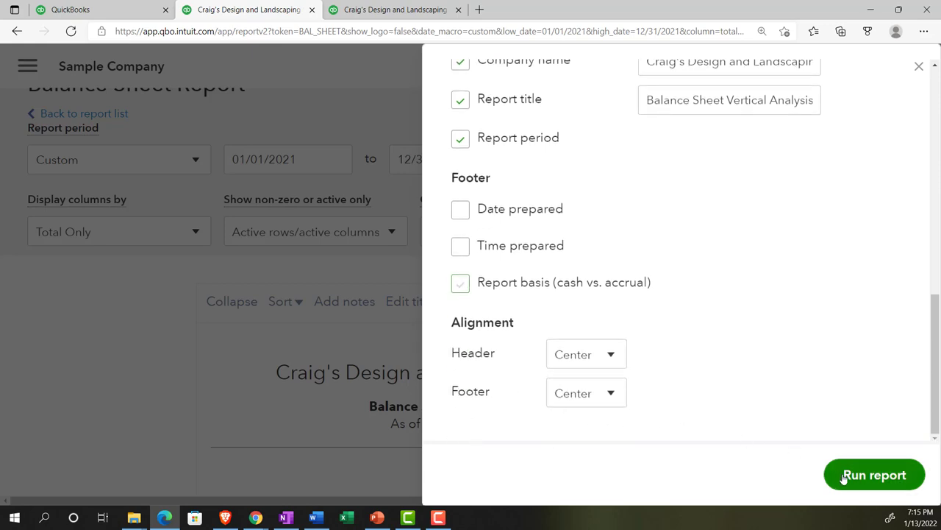
click(873, 474)
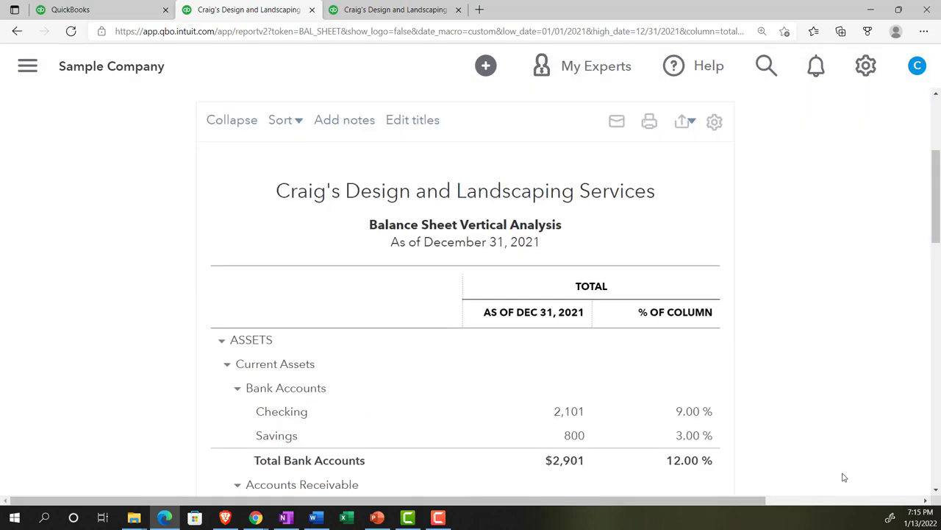
mouse_move(750, 235)
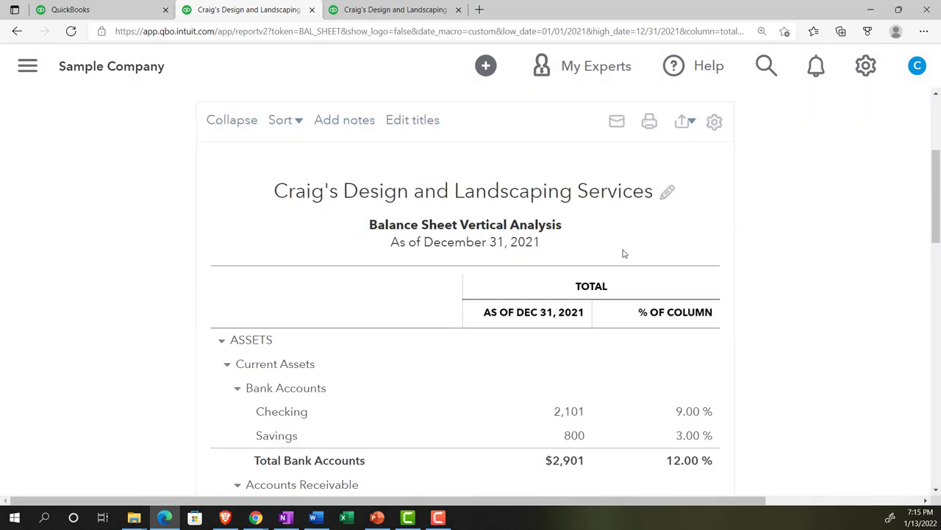
mouse_move(617, 253)
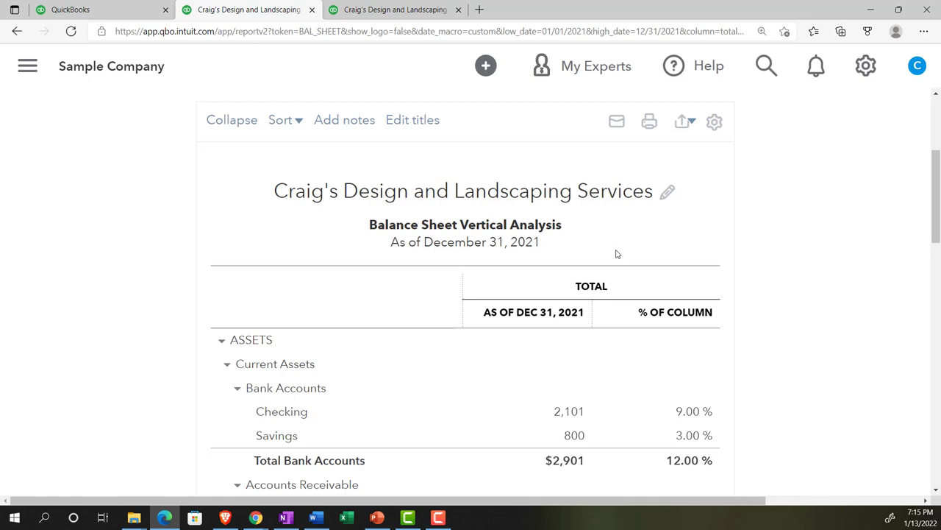
scroll(down, 3)
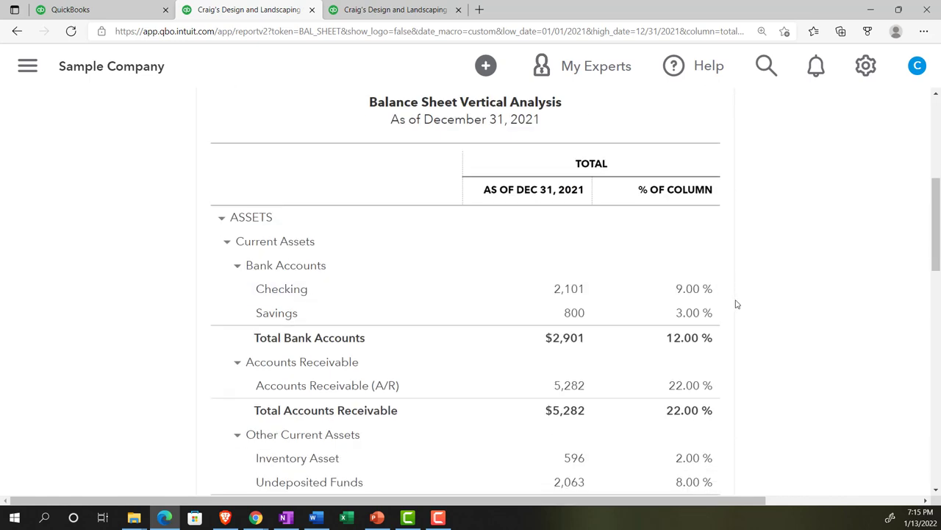
scroll(down, 3)
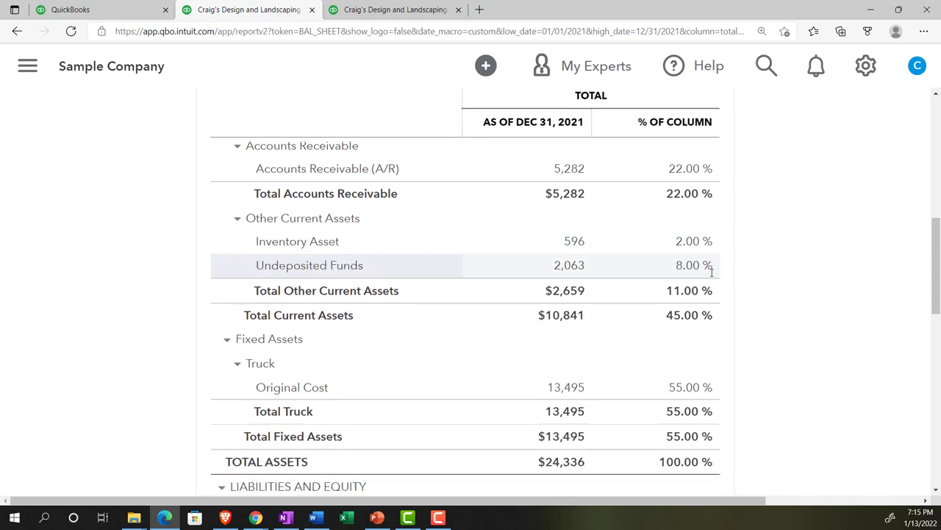
scroll(down, 3)
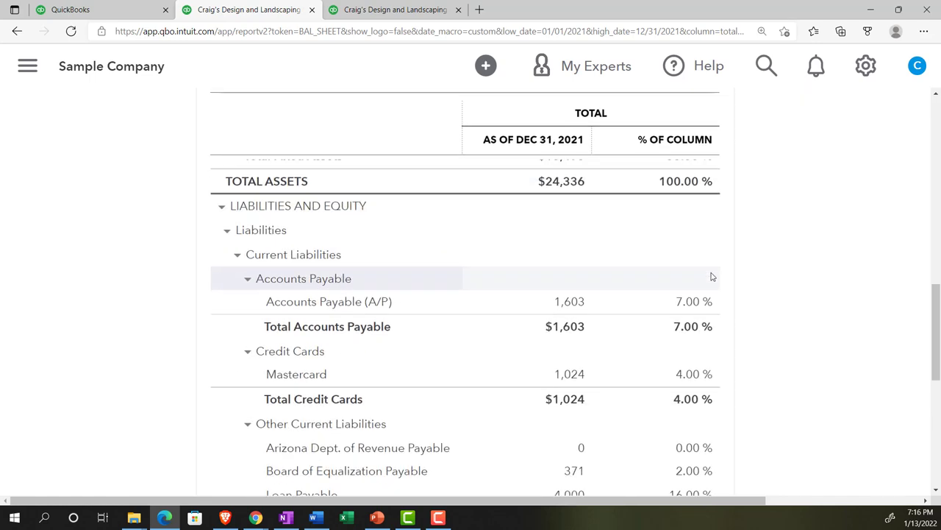
scroll(down, 3)
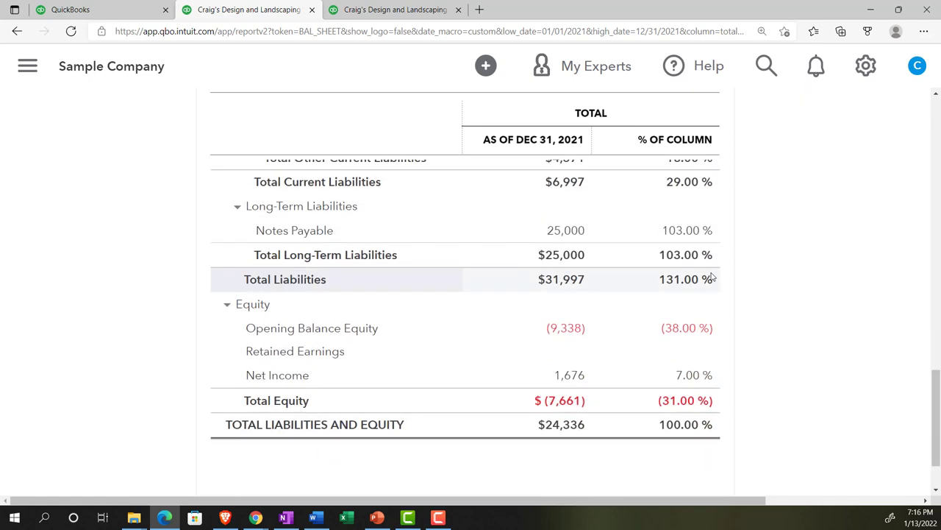
scroll(down, 3)
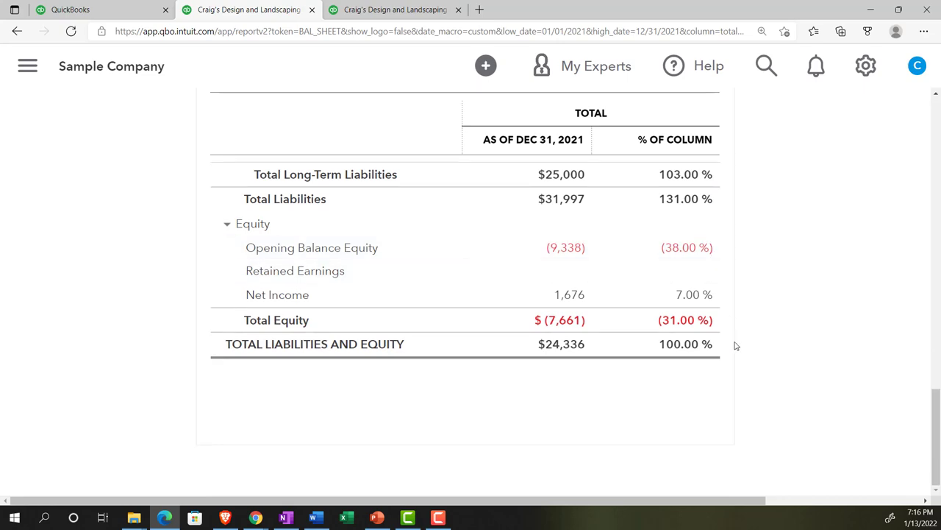
mouse_move(566, 417)
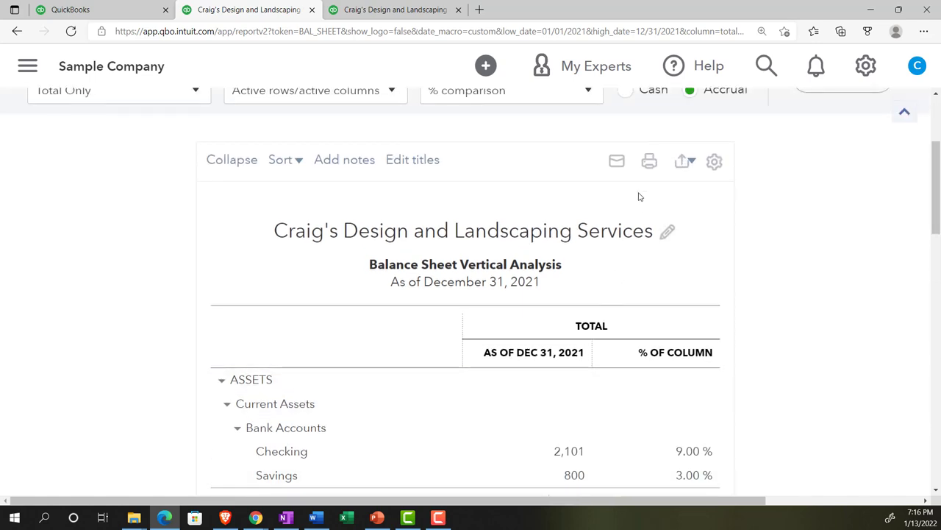
click(649, 160)
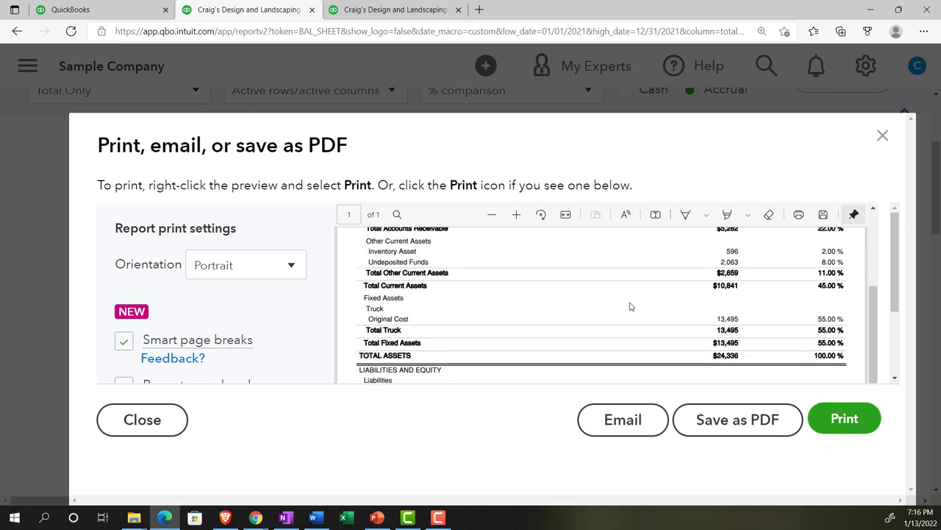
scroll(down, 3)
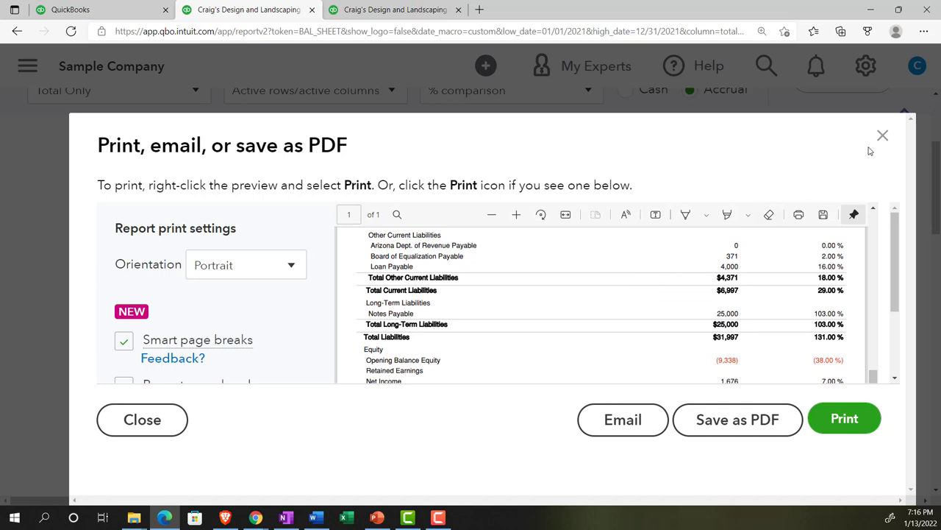
click(141, 419)
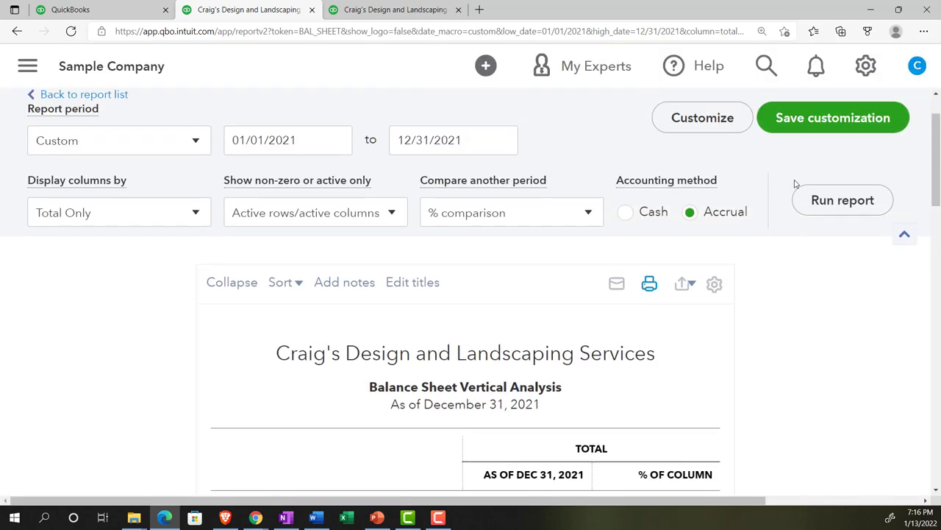
mouse_move(795, 135)
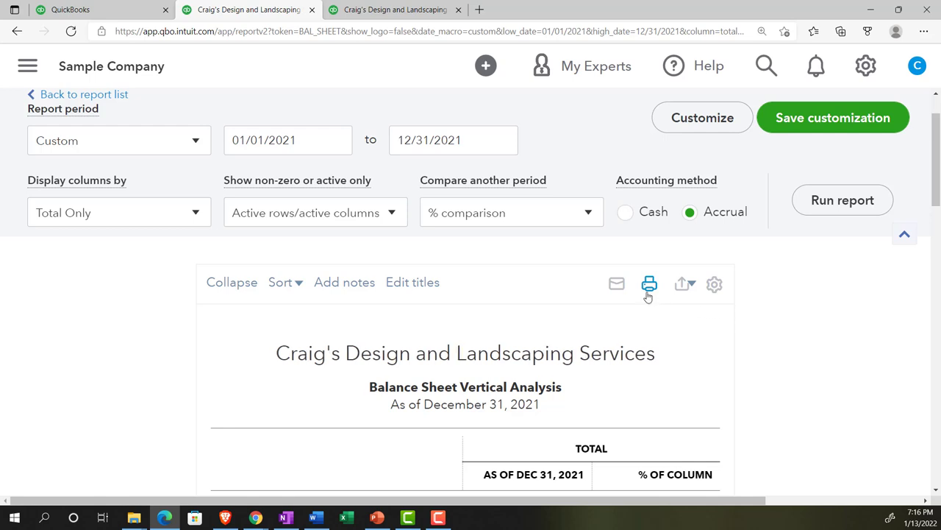
mouse_move(650, 282)
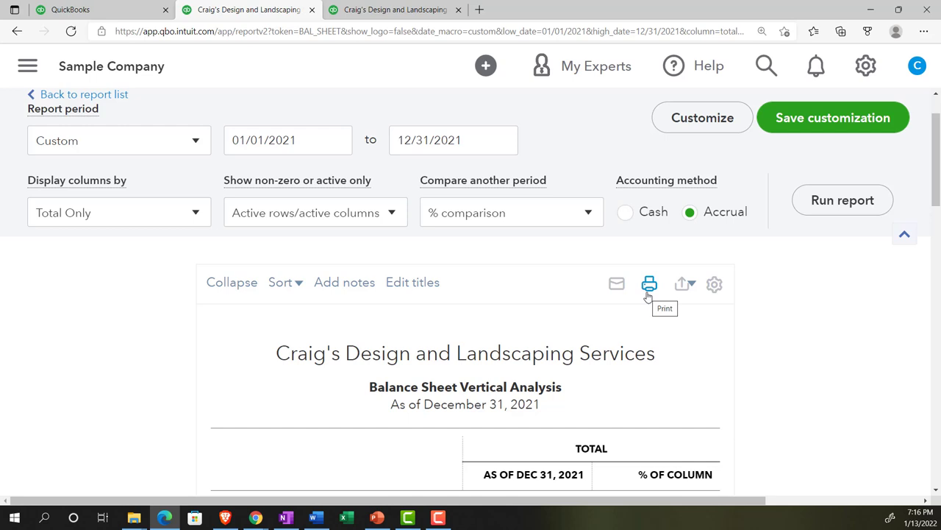
mouse_move(616, 282)
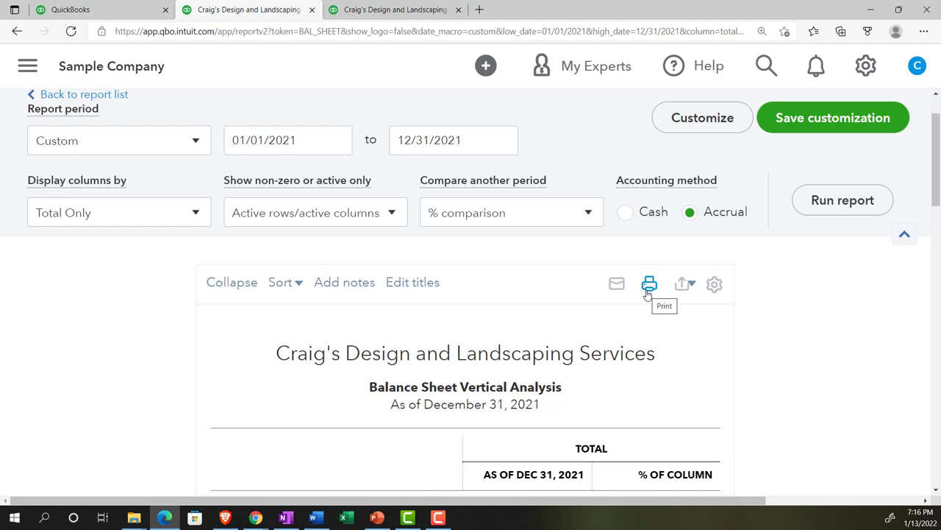
Show the Export to Excel / Export to PDF options for the report
click(681, 284)
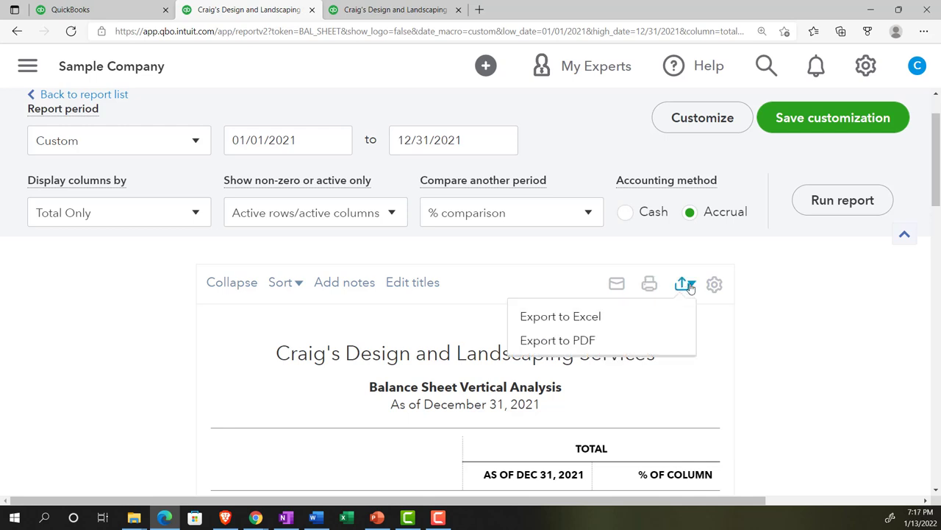